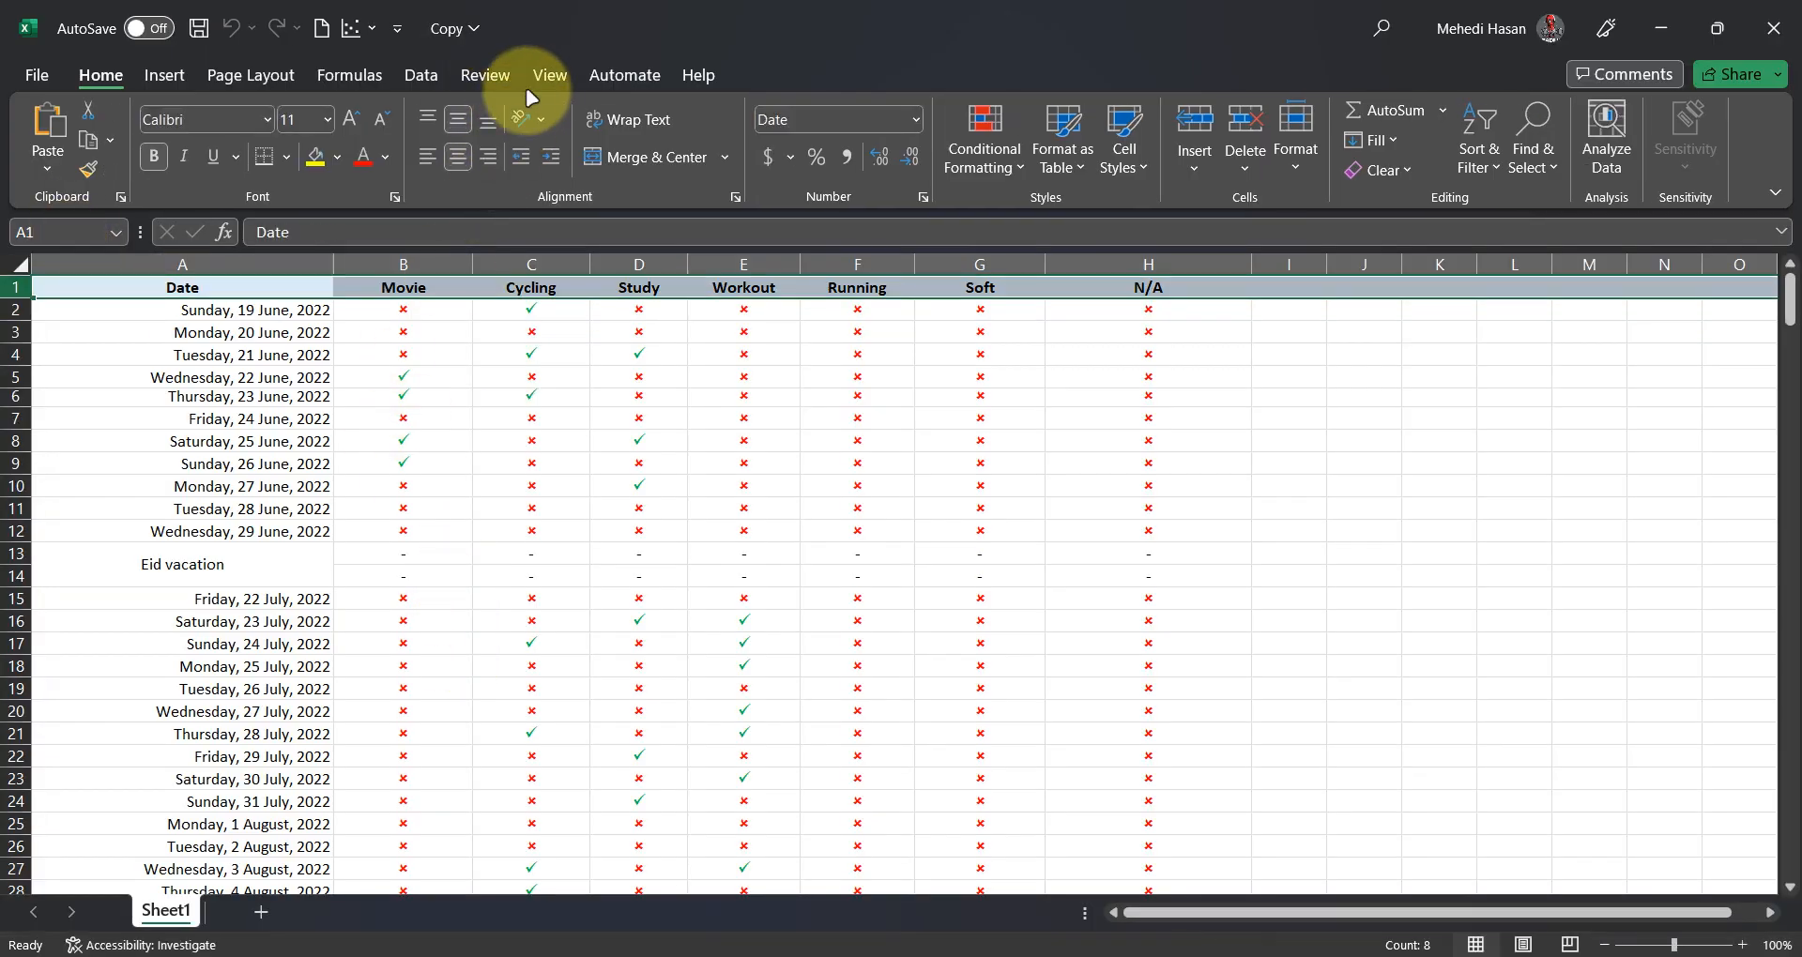
Step: Dismiss the Freeze Panes options without applying them
left_click(1194, 135)
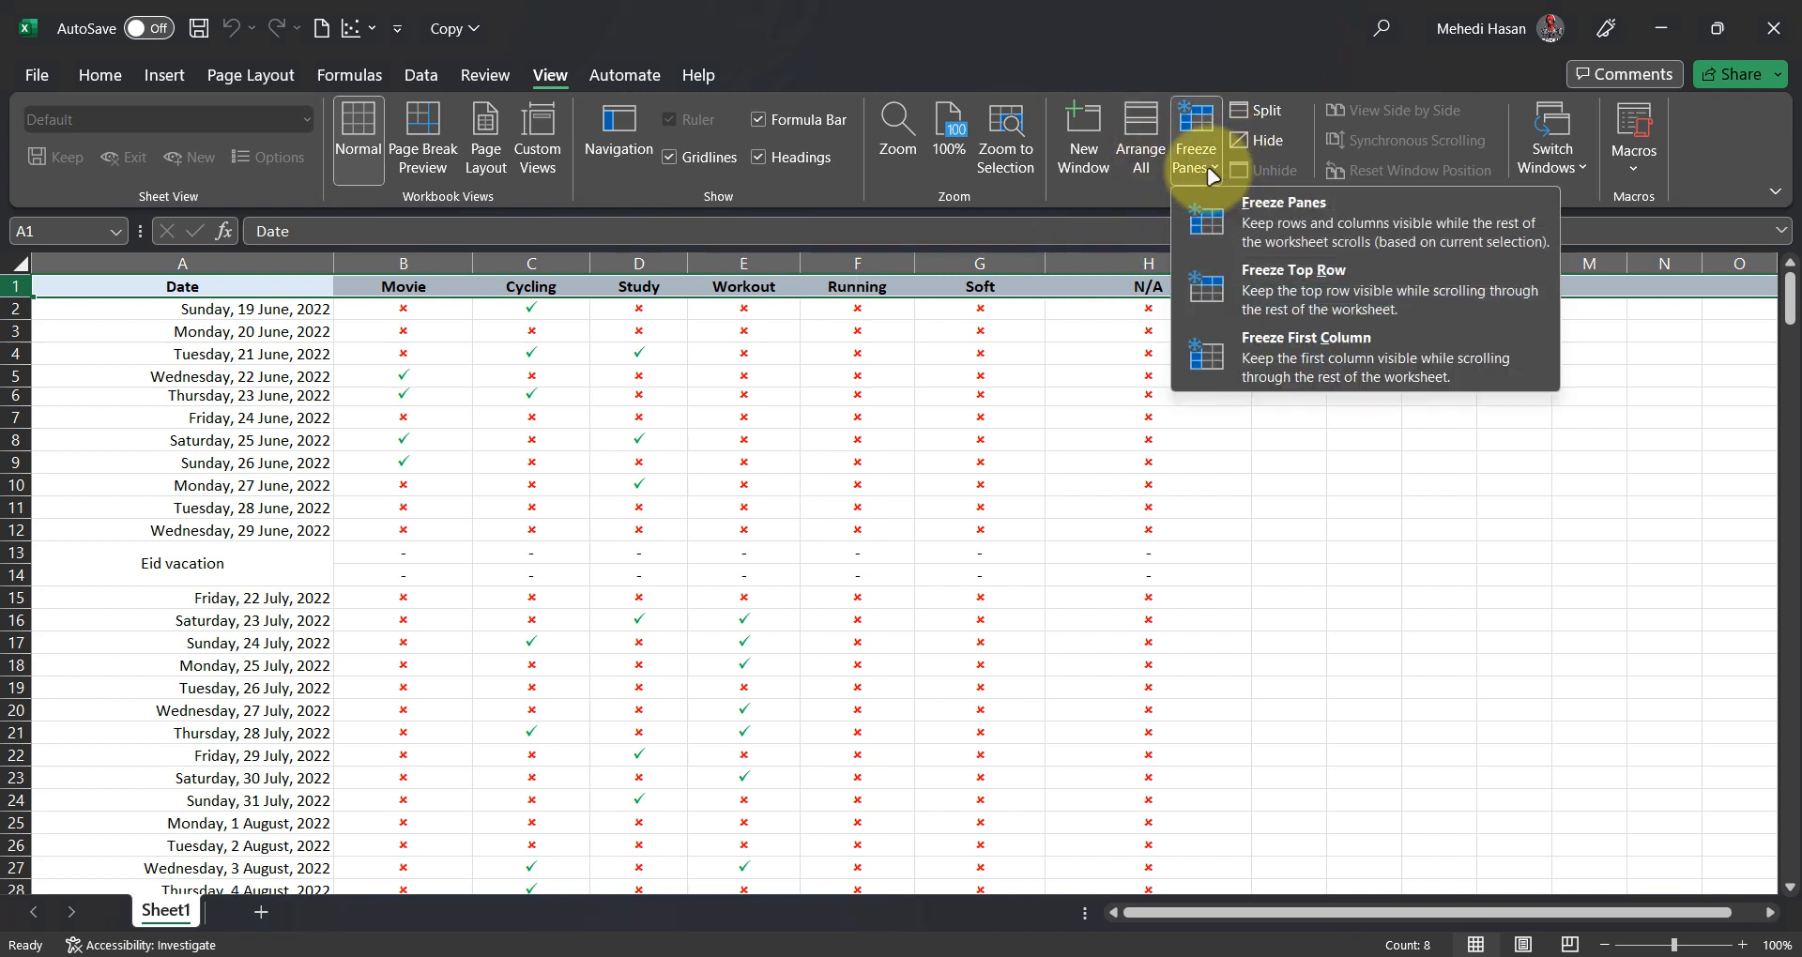
left_click(1195, 150)
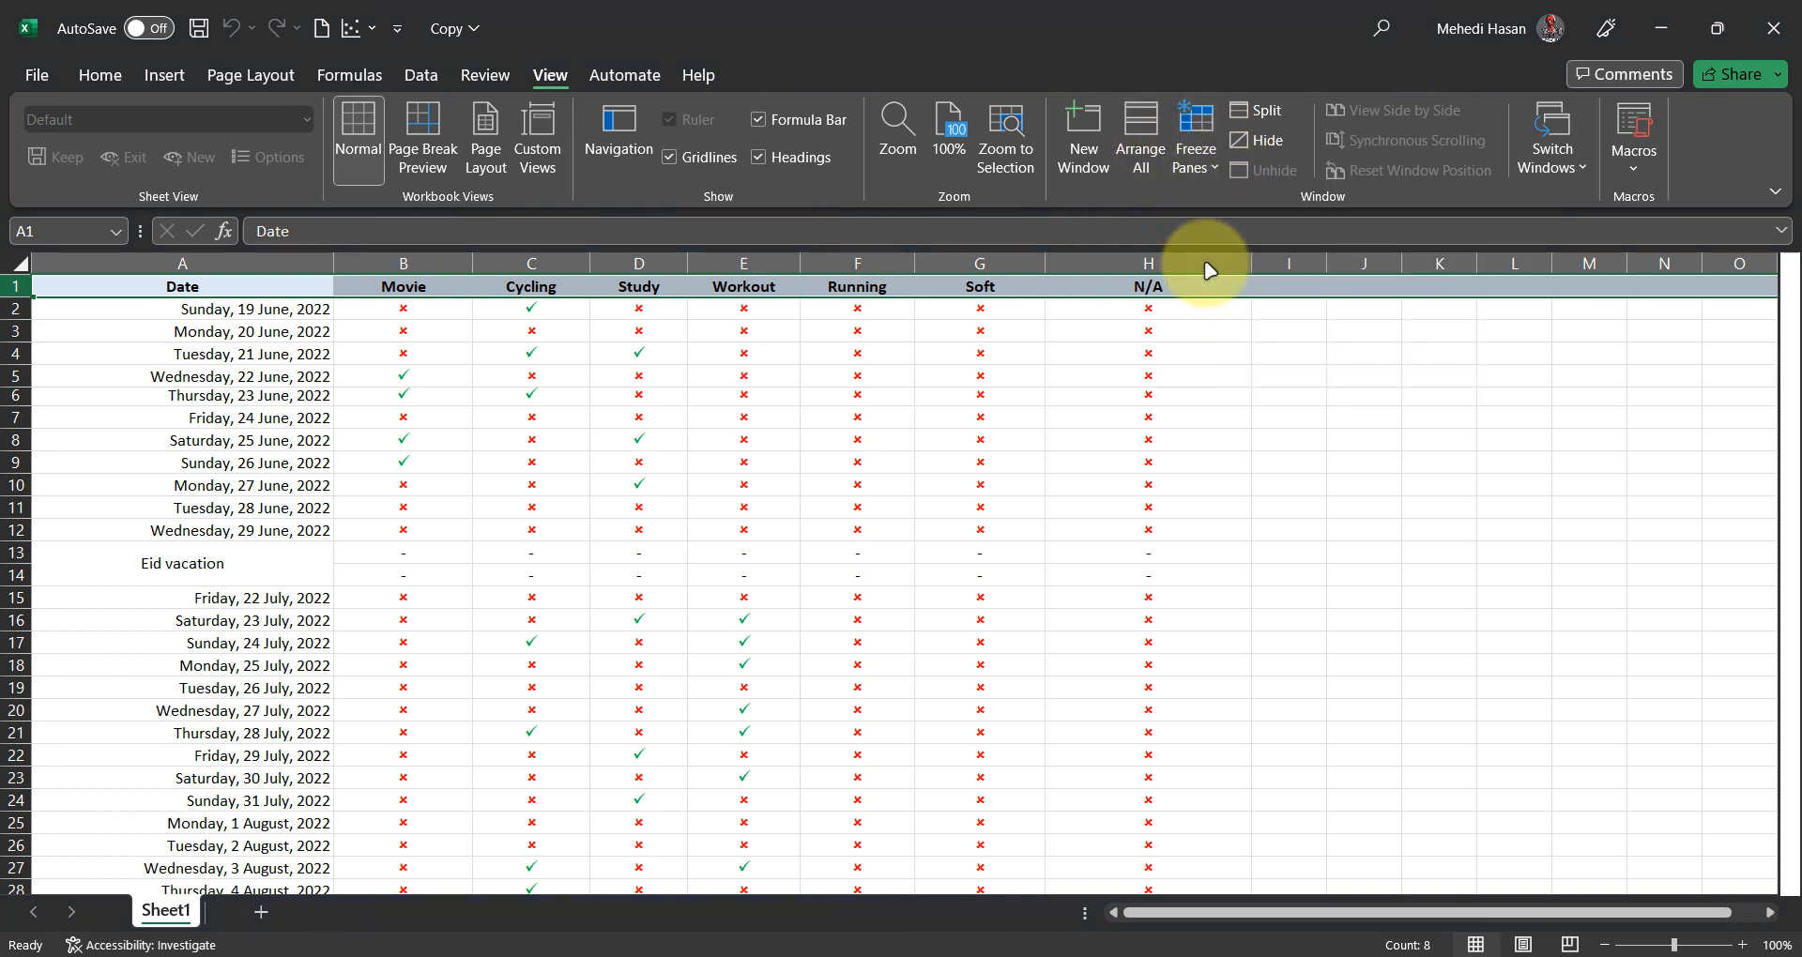
scroll("down", 3)
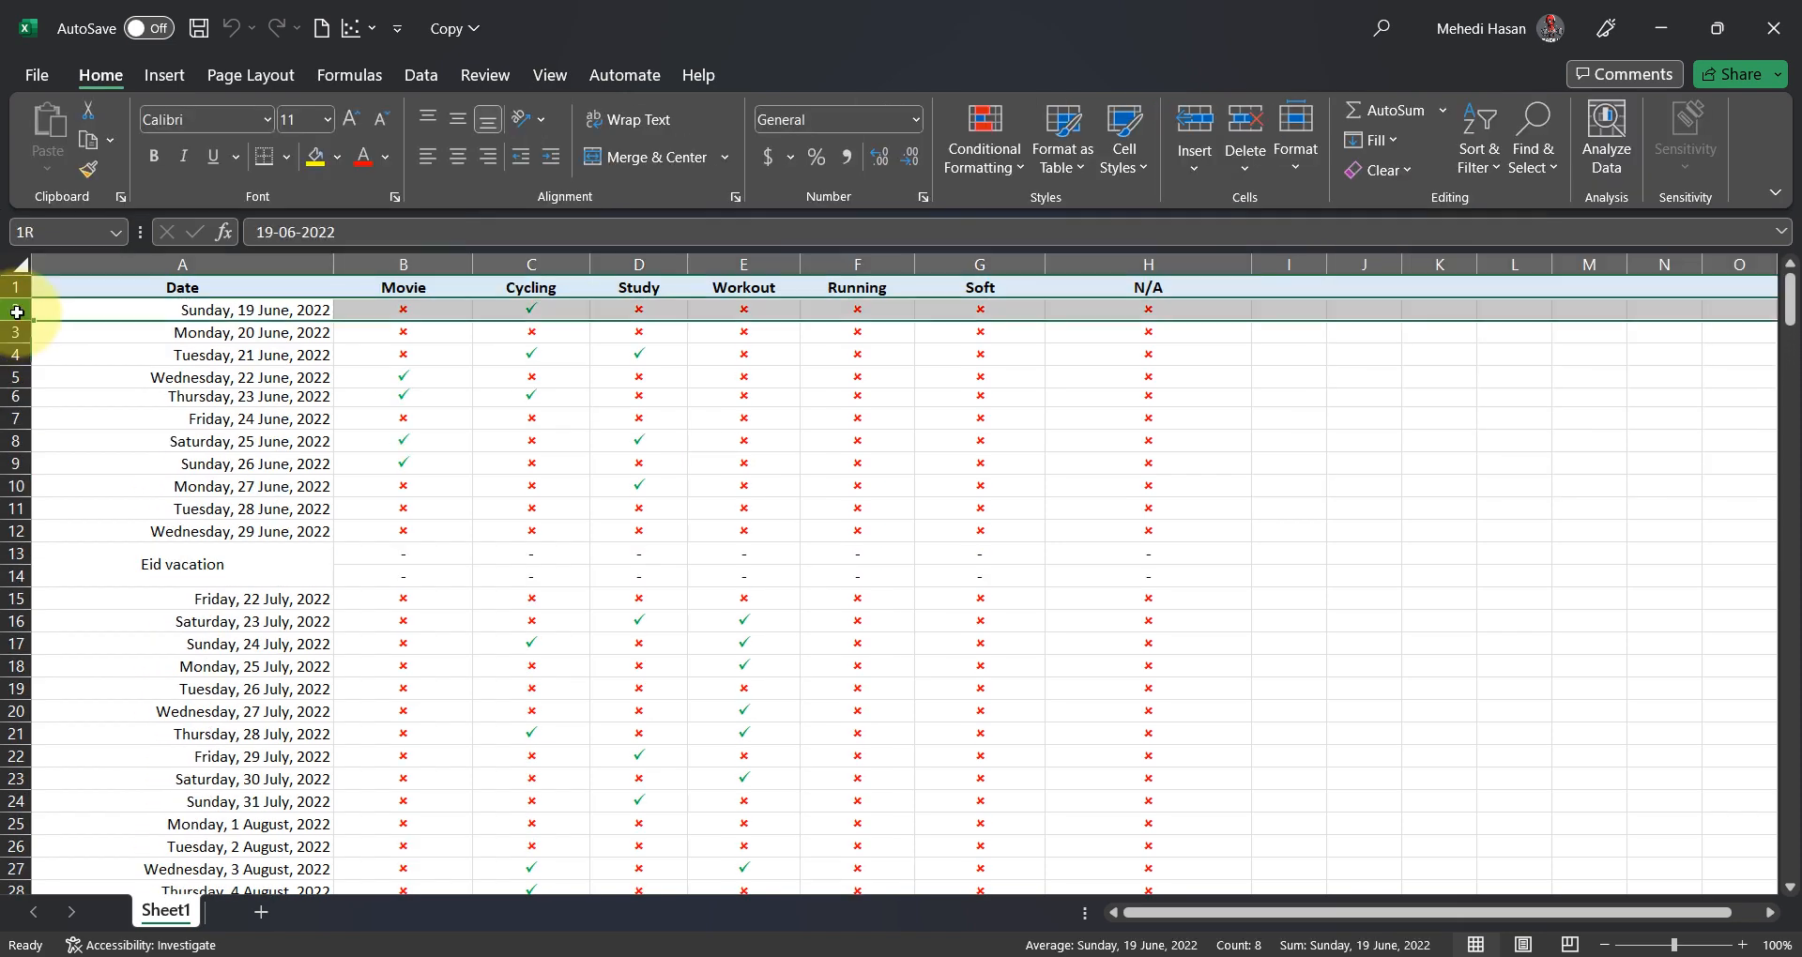
Step: Insert two blank rows above the first June date and select A2:H3
right_click(17, 309)
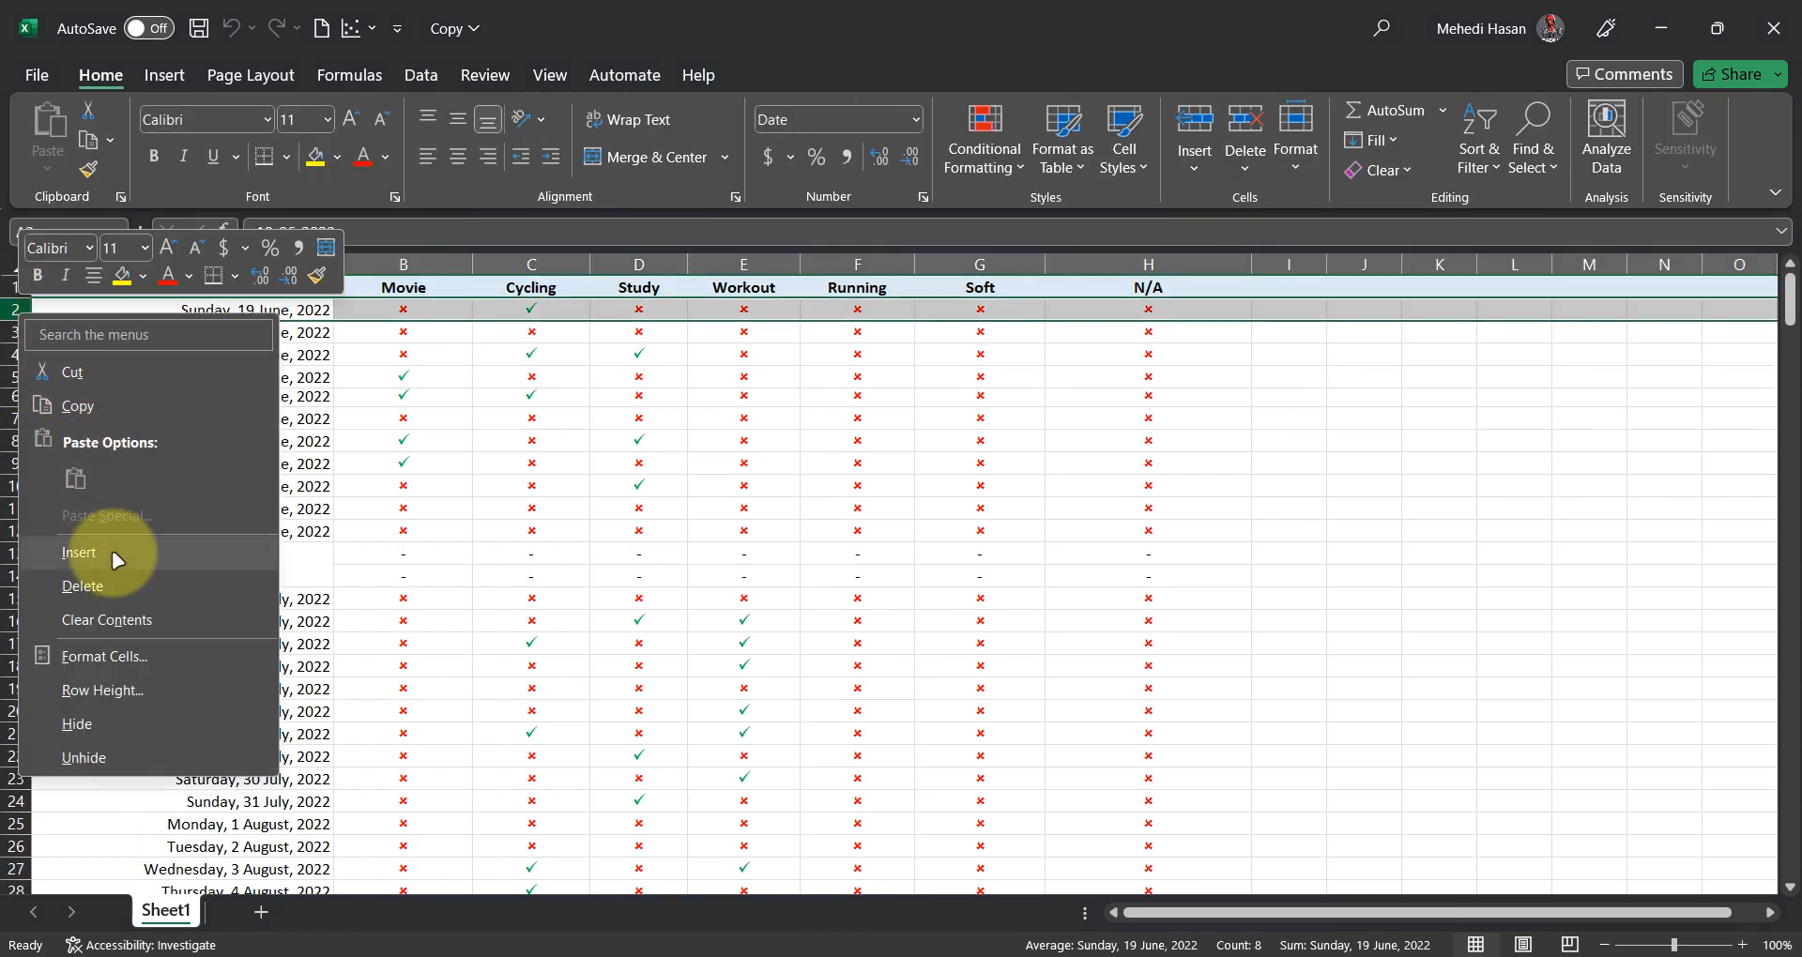
left_click(79, 552)
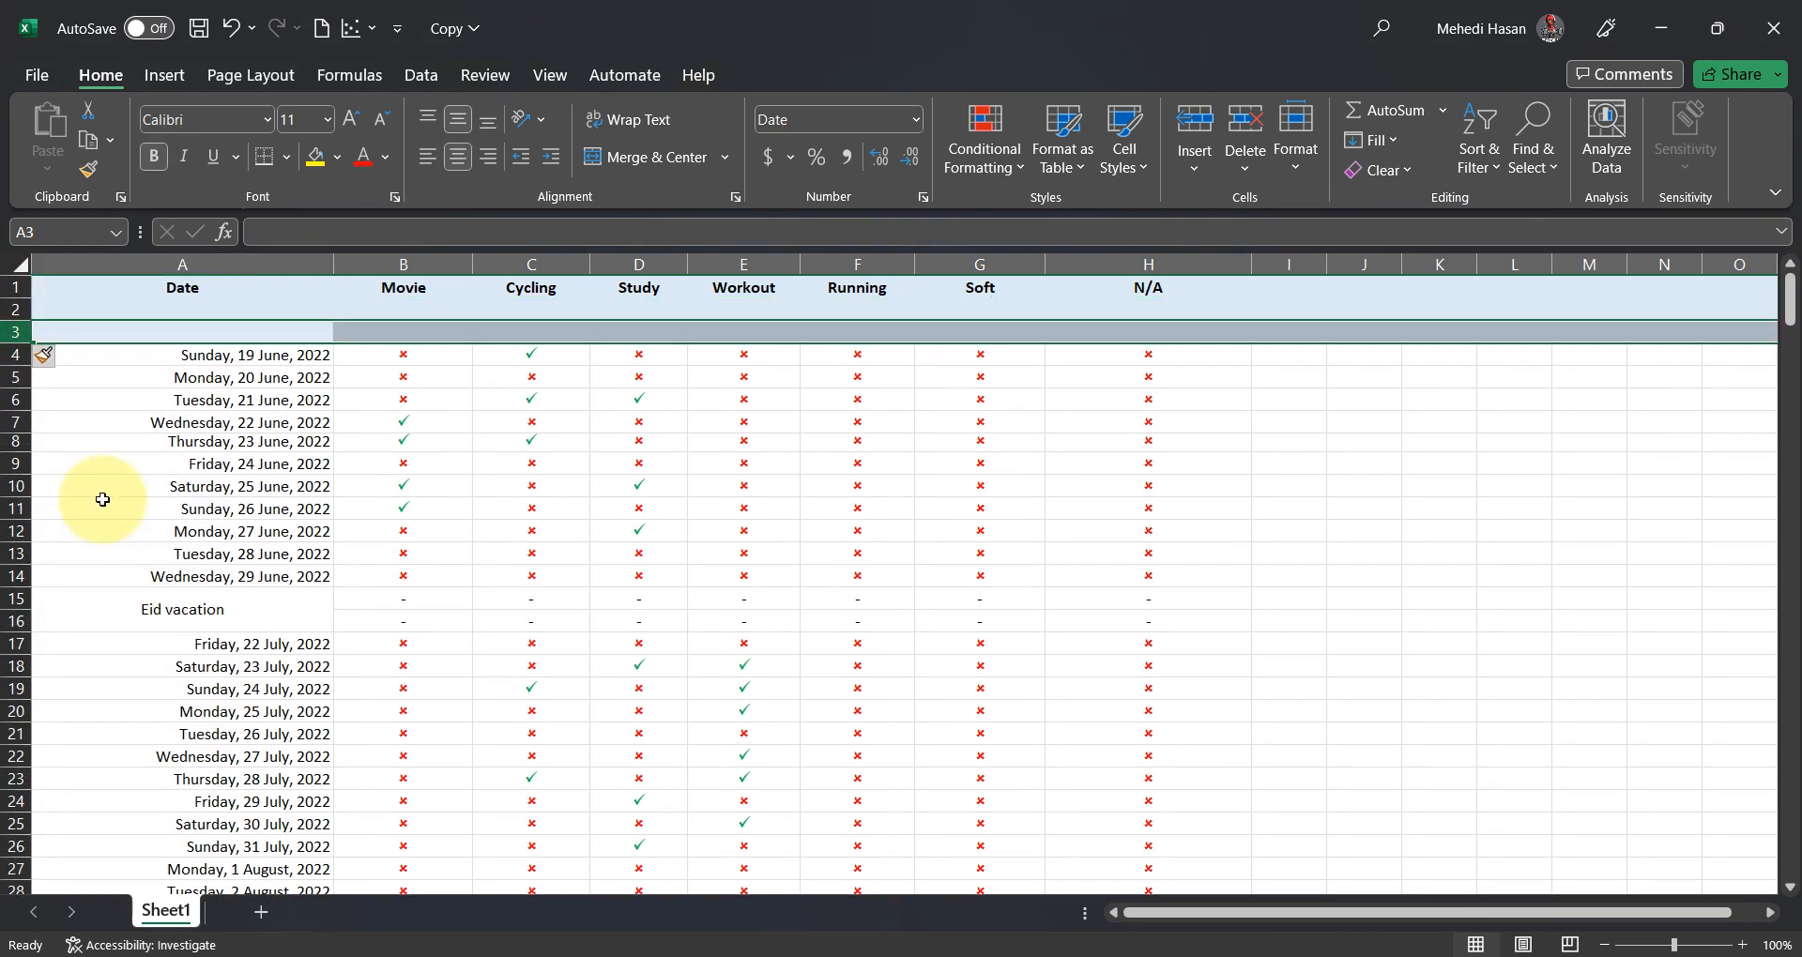
left_click(338, 158)
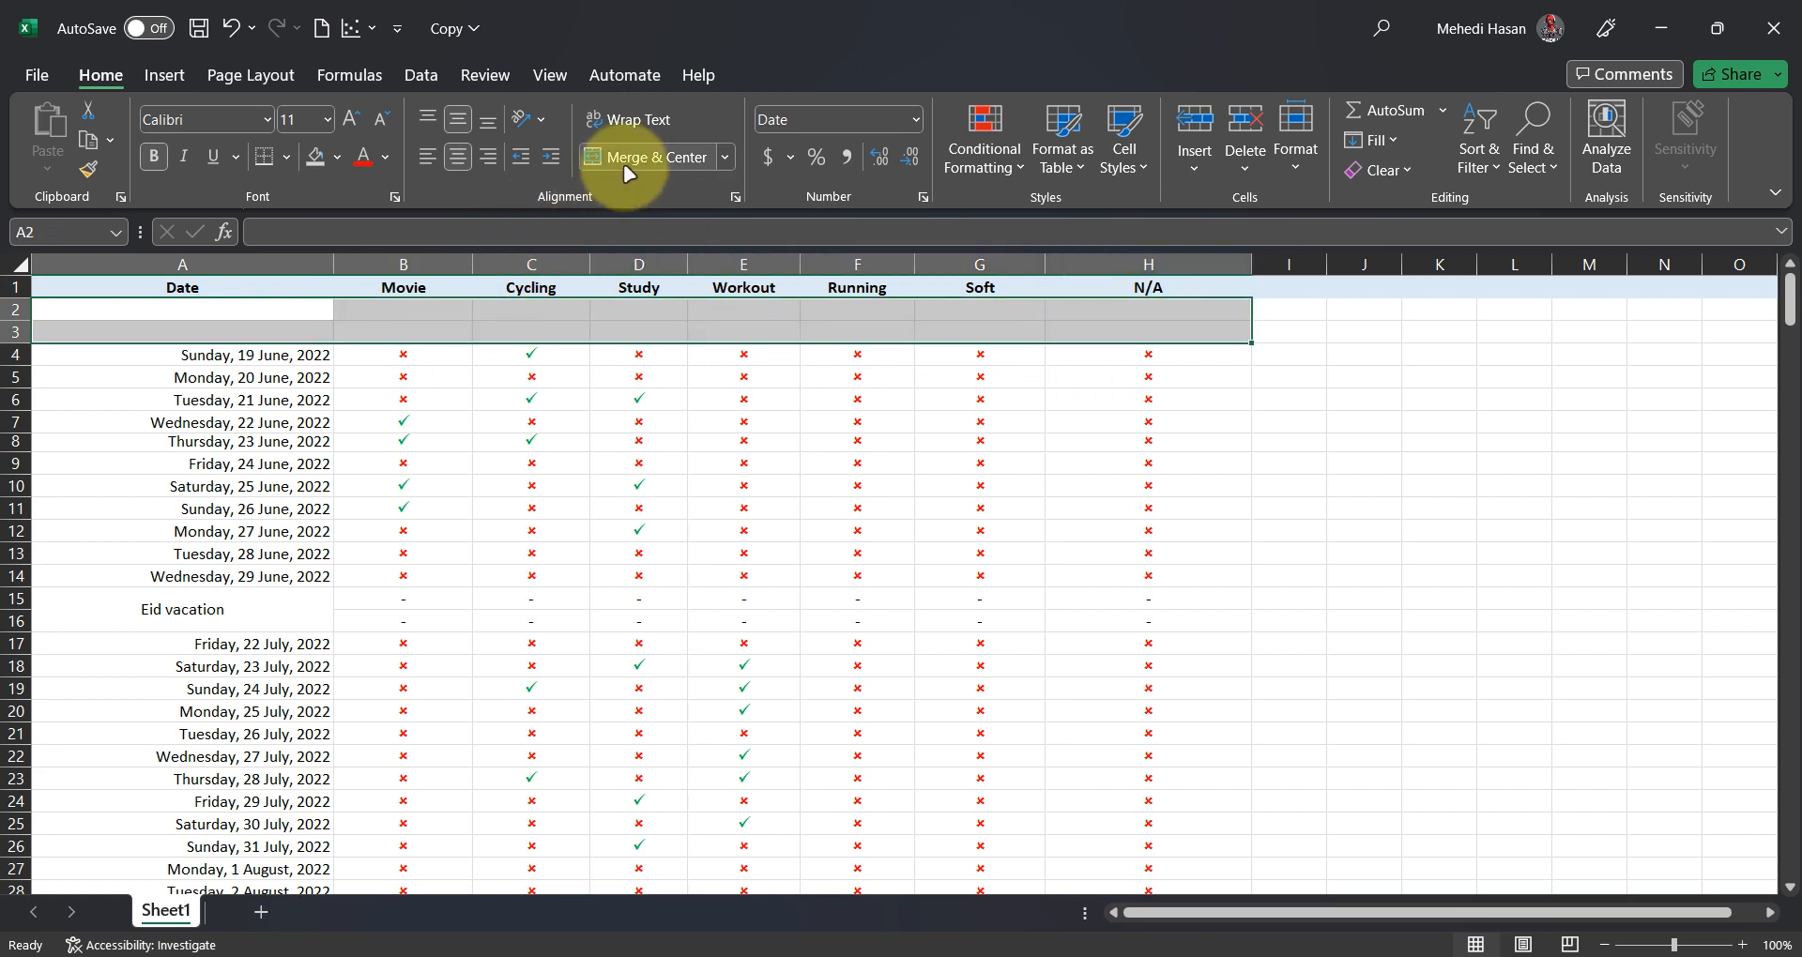
Step: Merge A2:H3 into one cell reading 'June 2022'
left_click(651, 156)
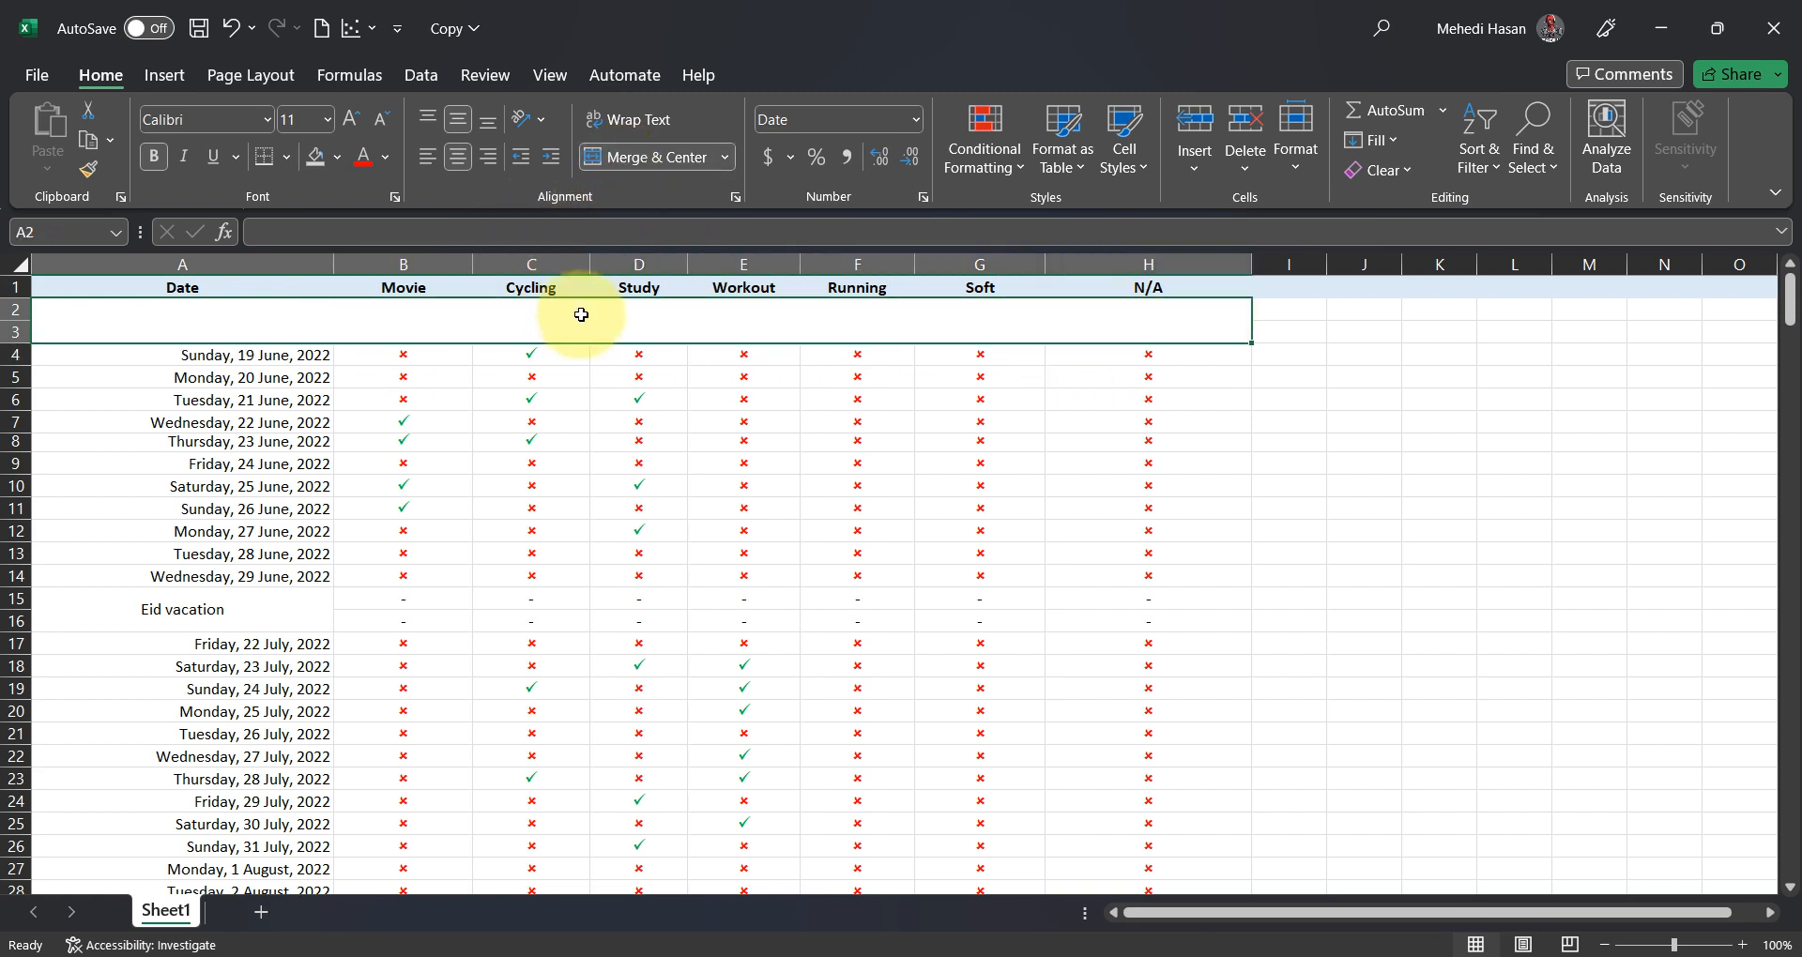
right_click(580, 315)
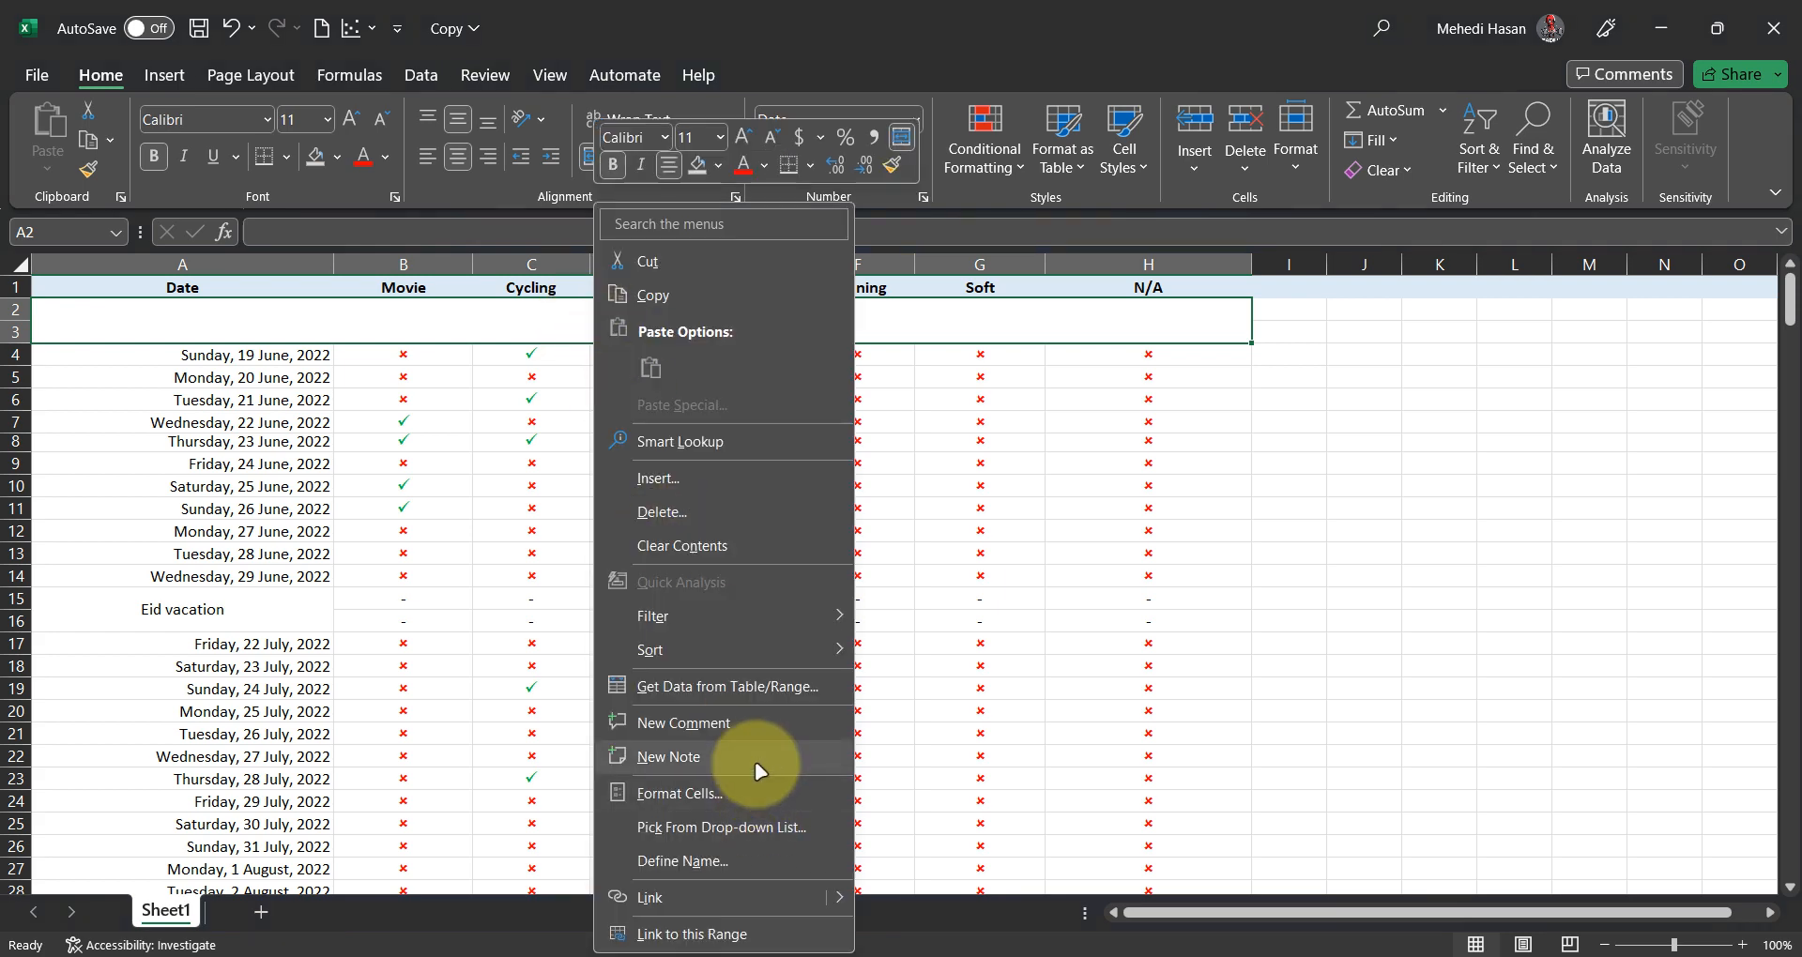
left_click(679, 792)
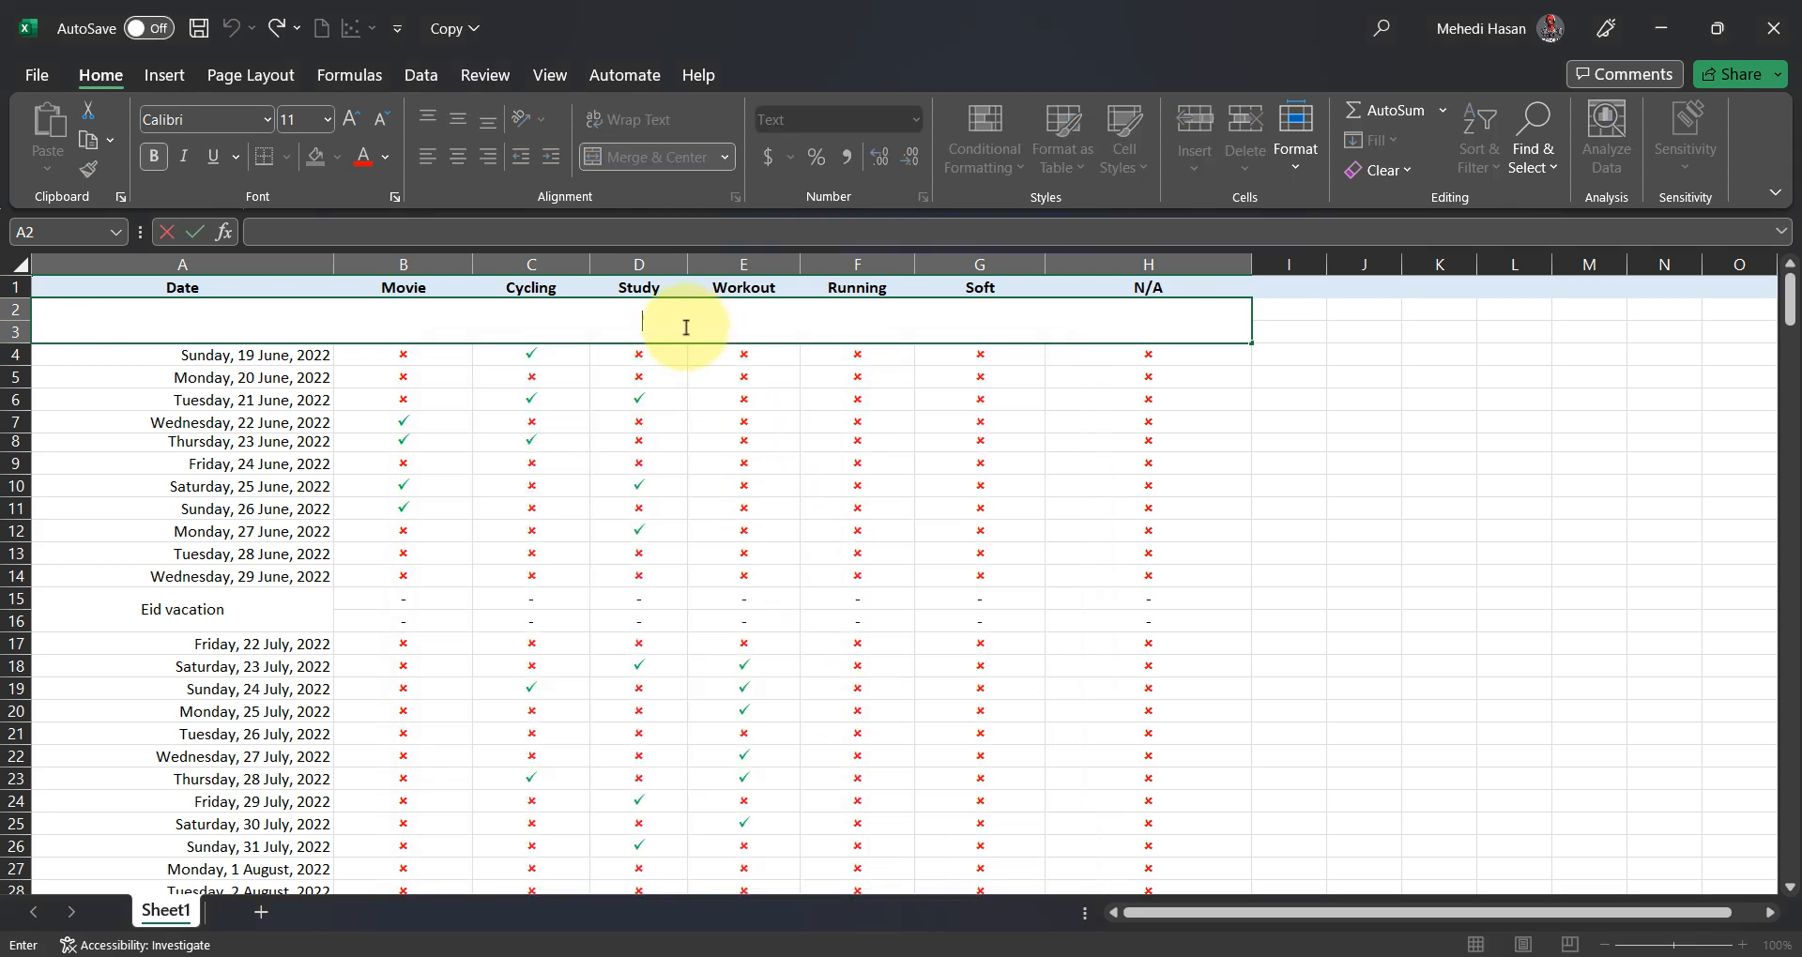
type("June")
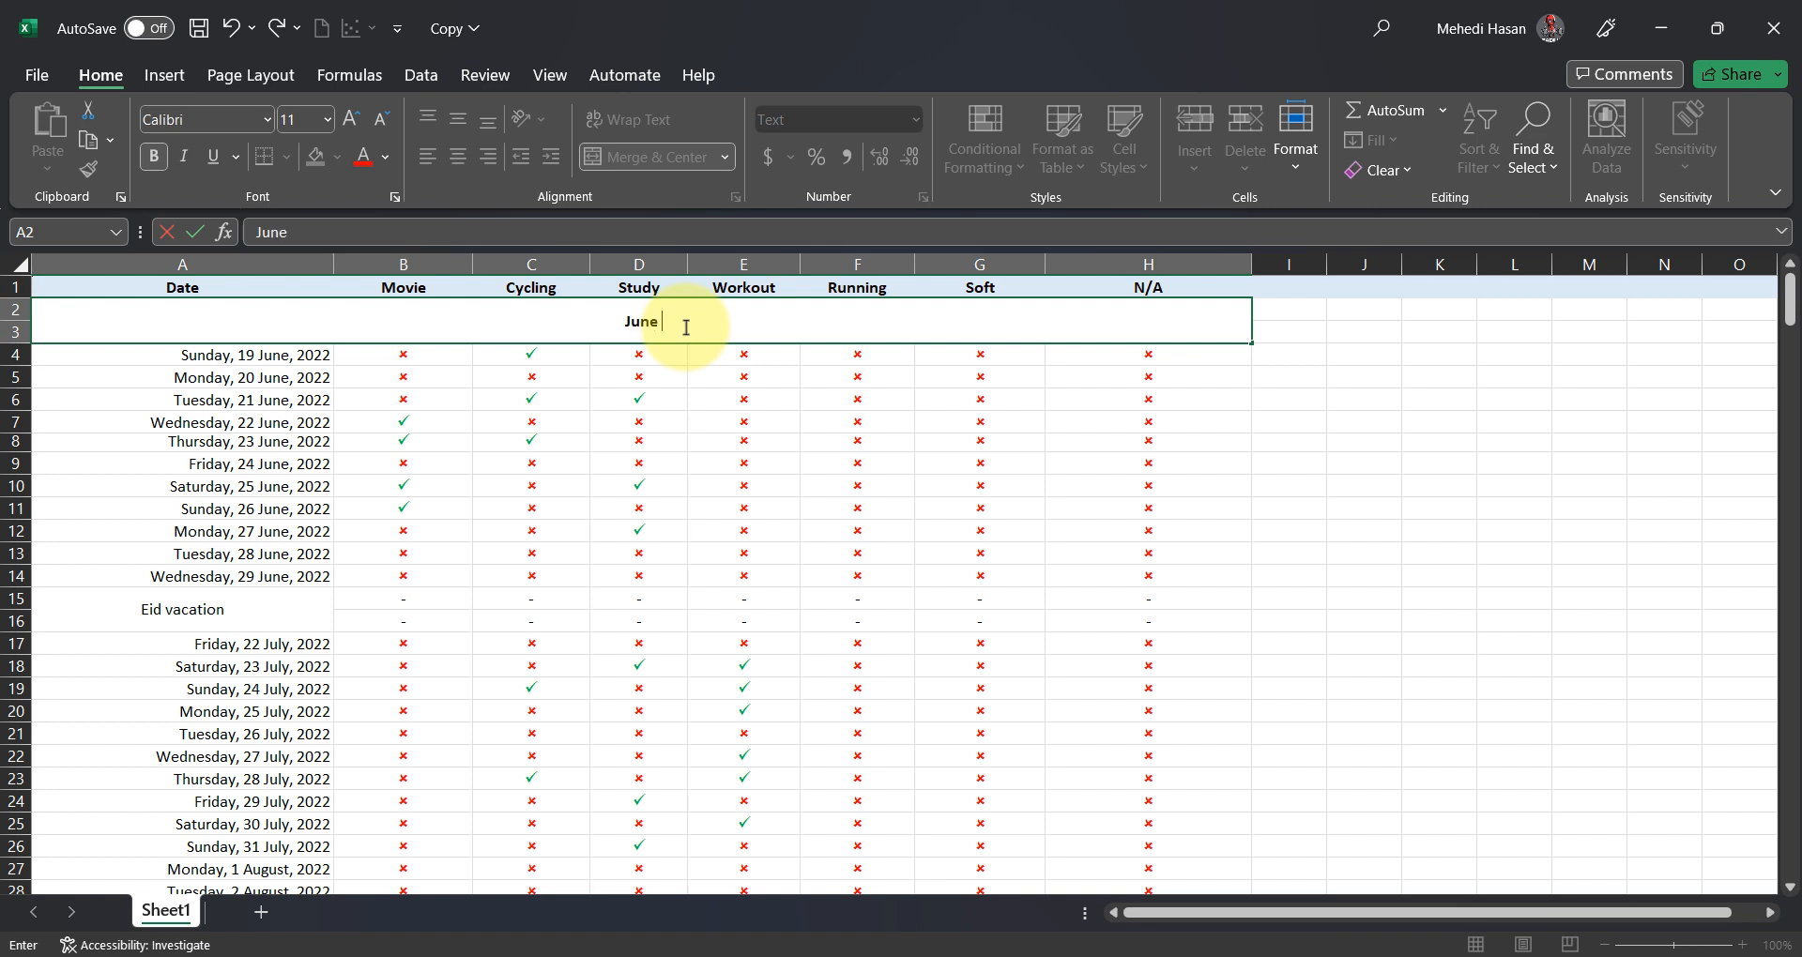
type("2022")
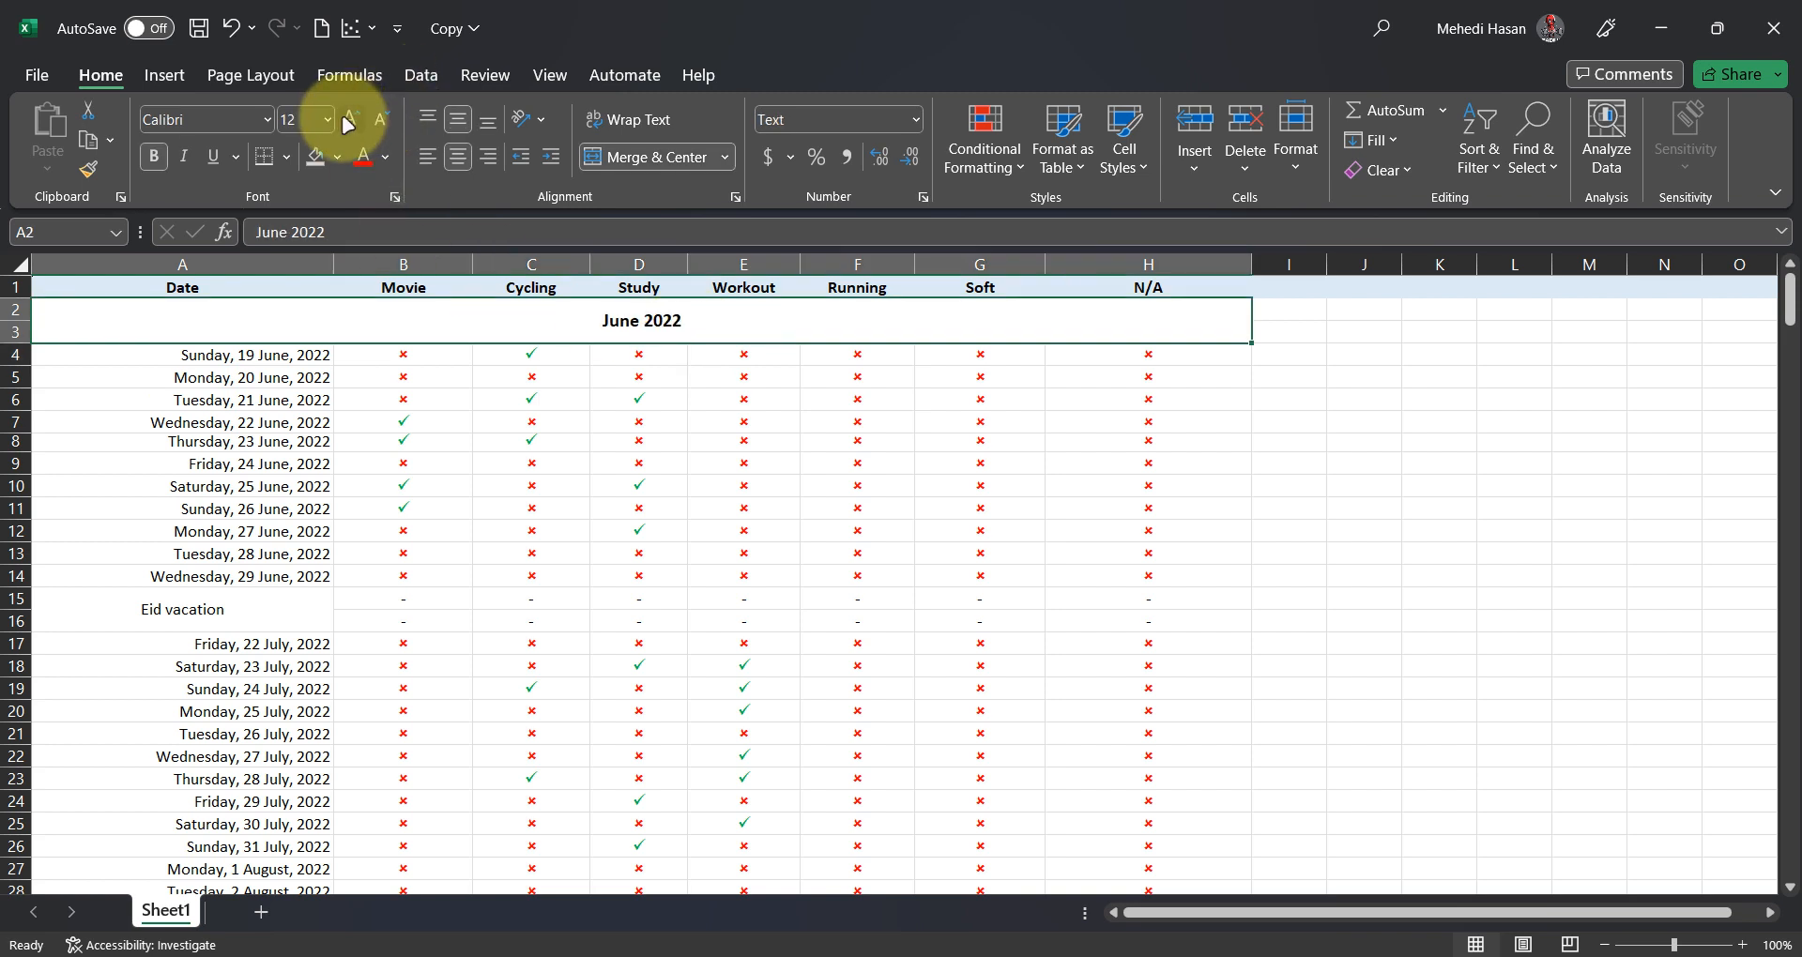
Step: Enlarge the June 2022 heading to size 16 with thick outside borders
left_click(351, 118)
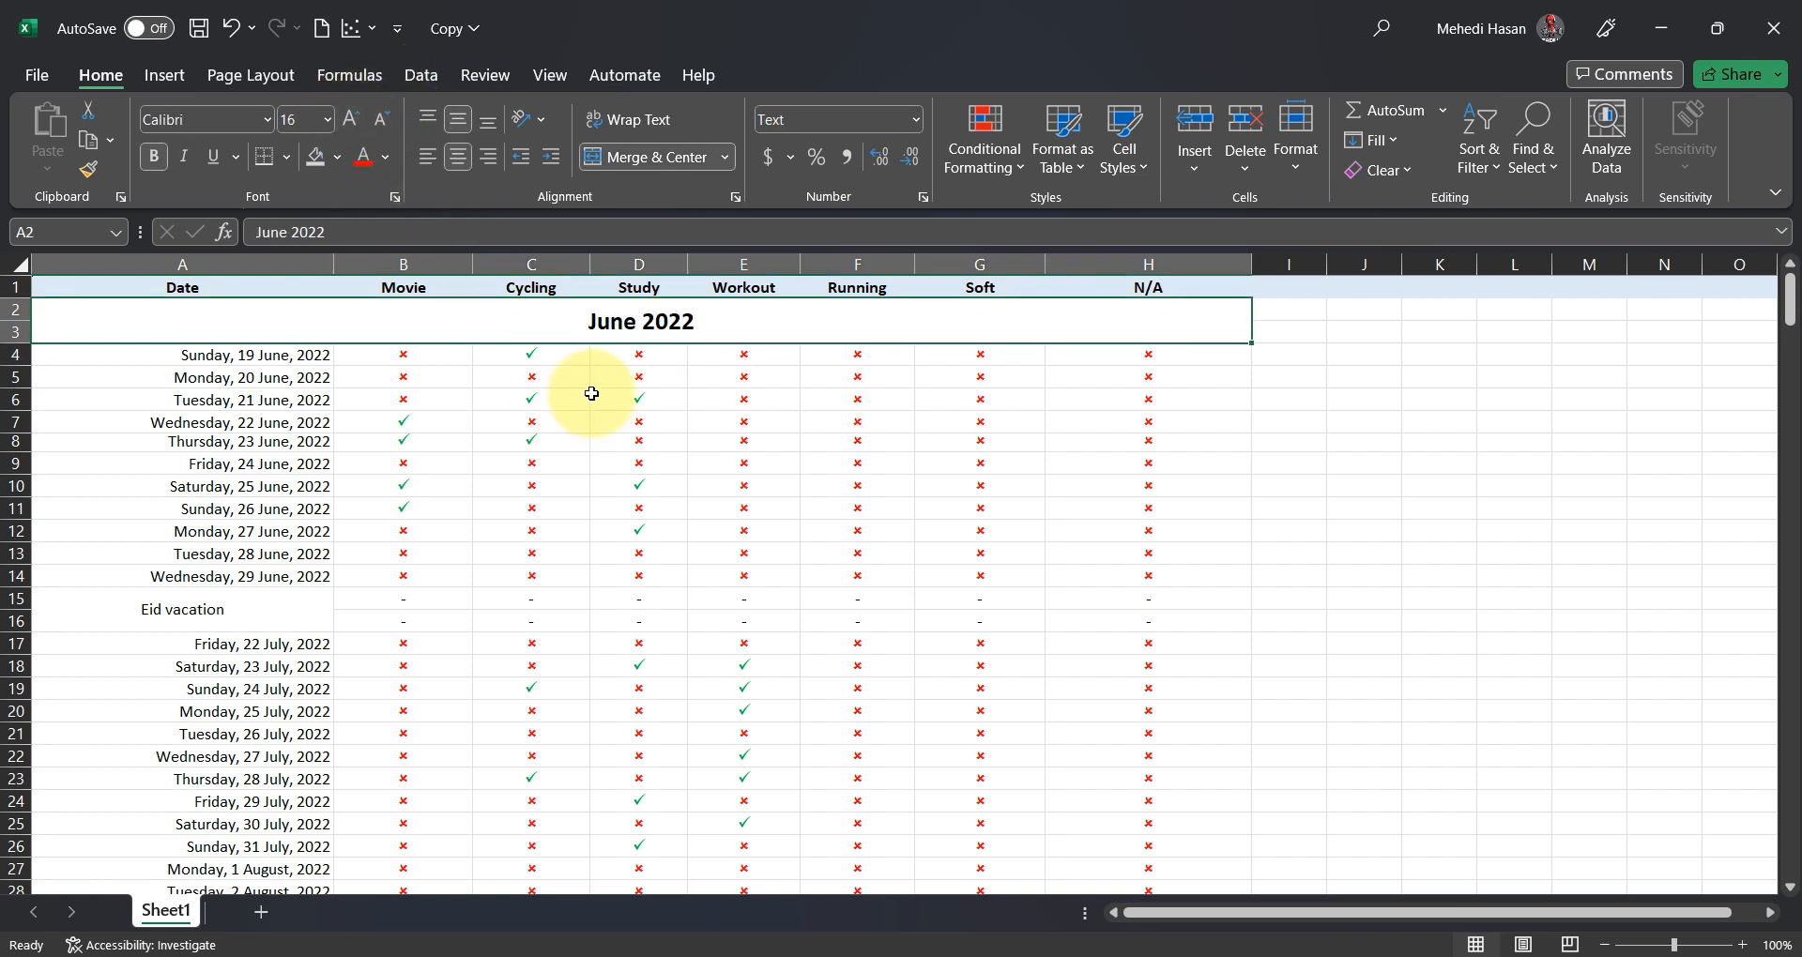
left_click(291, 156)
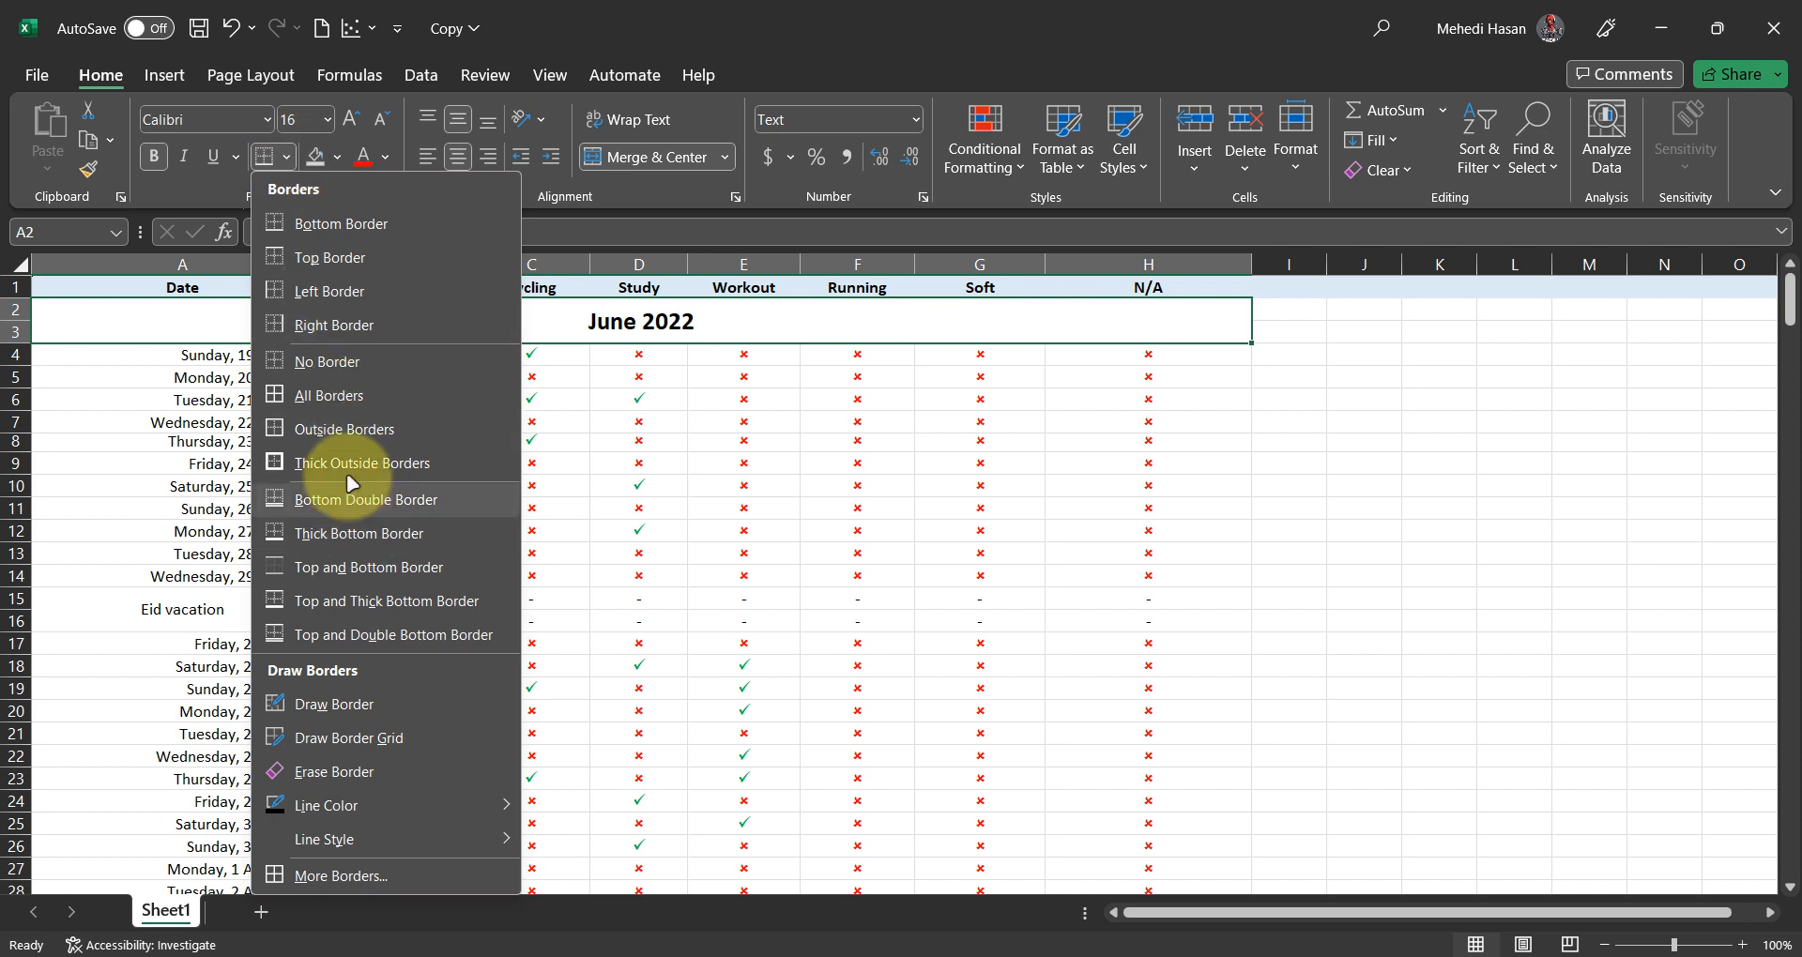
left_click(1359, 394)
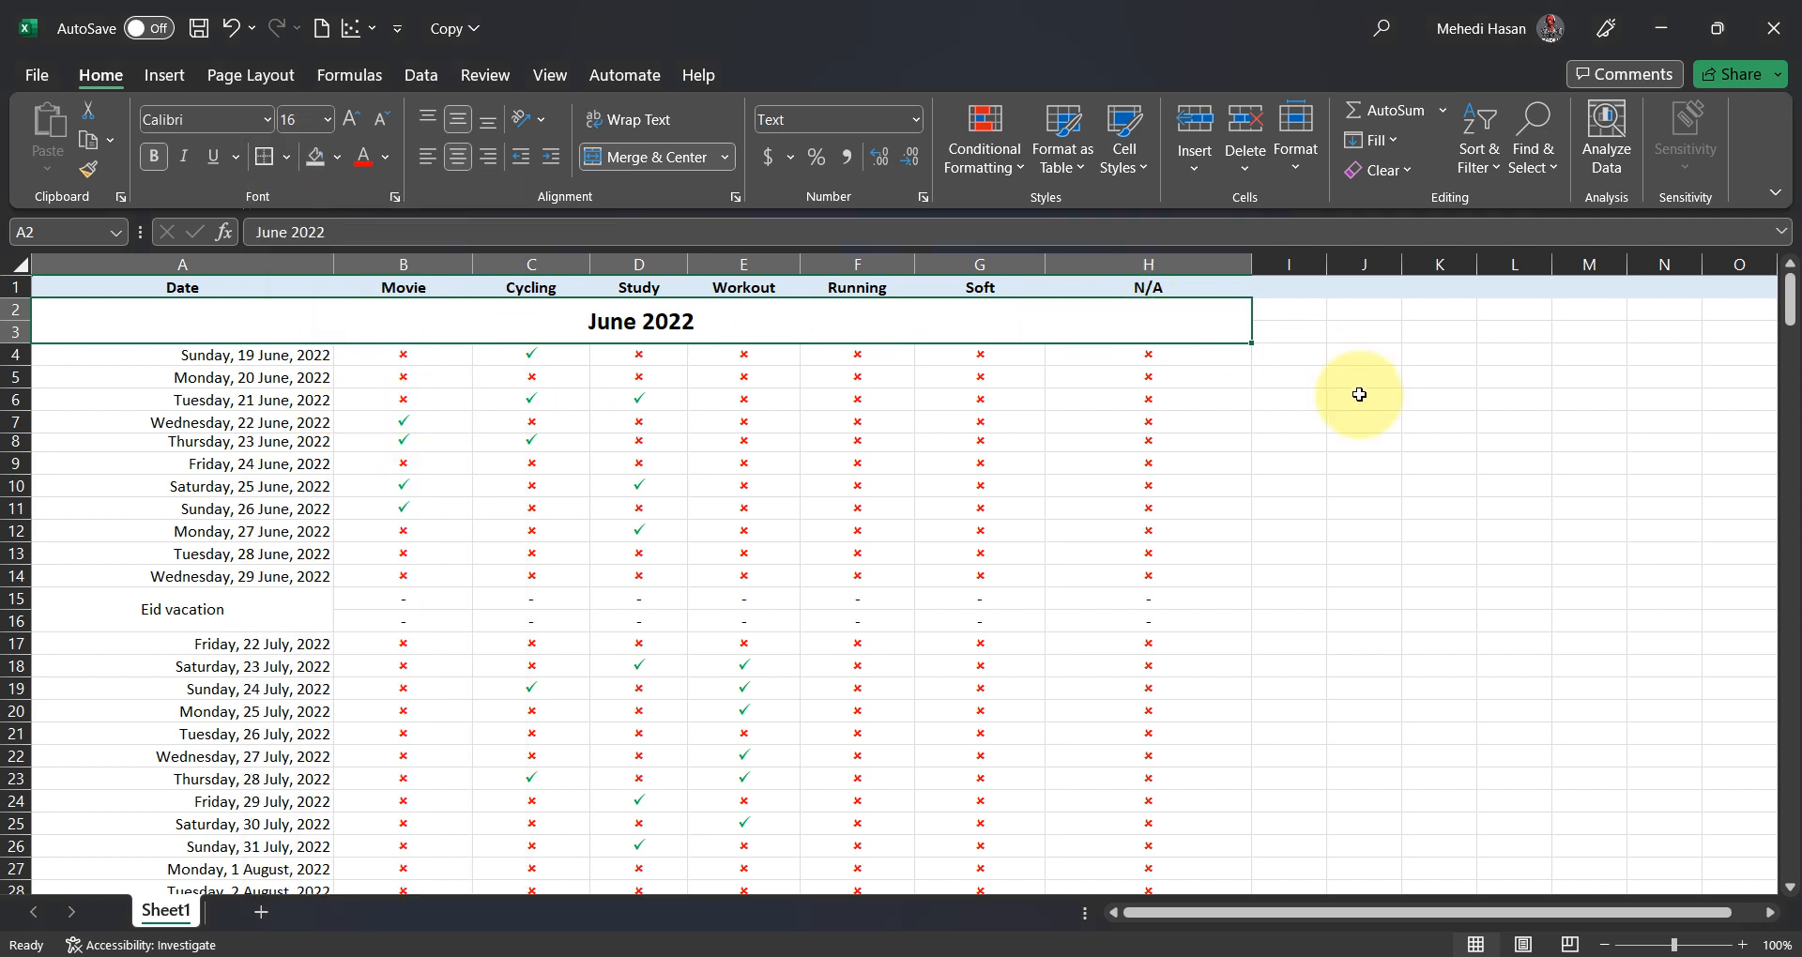
Step: Group June rows 4–16 by rows via Data > Group and confirm
left_click(1362, 398)
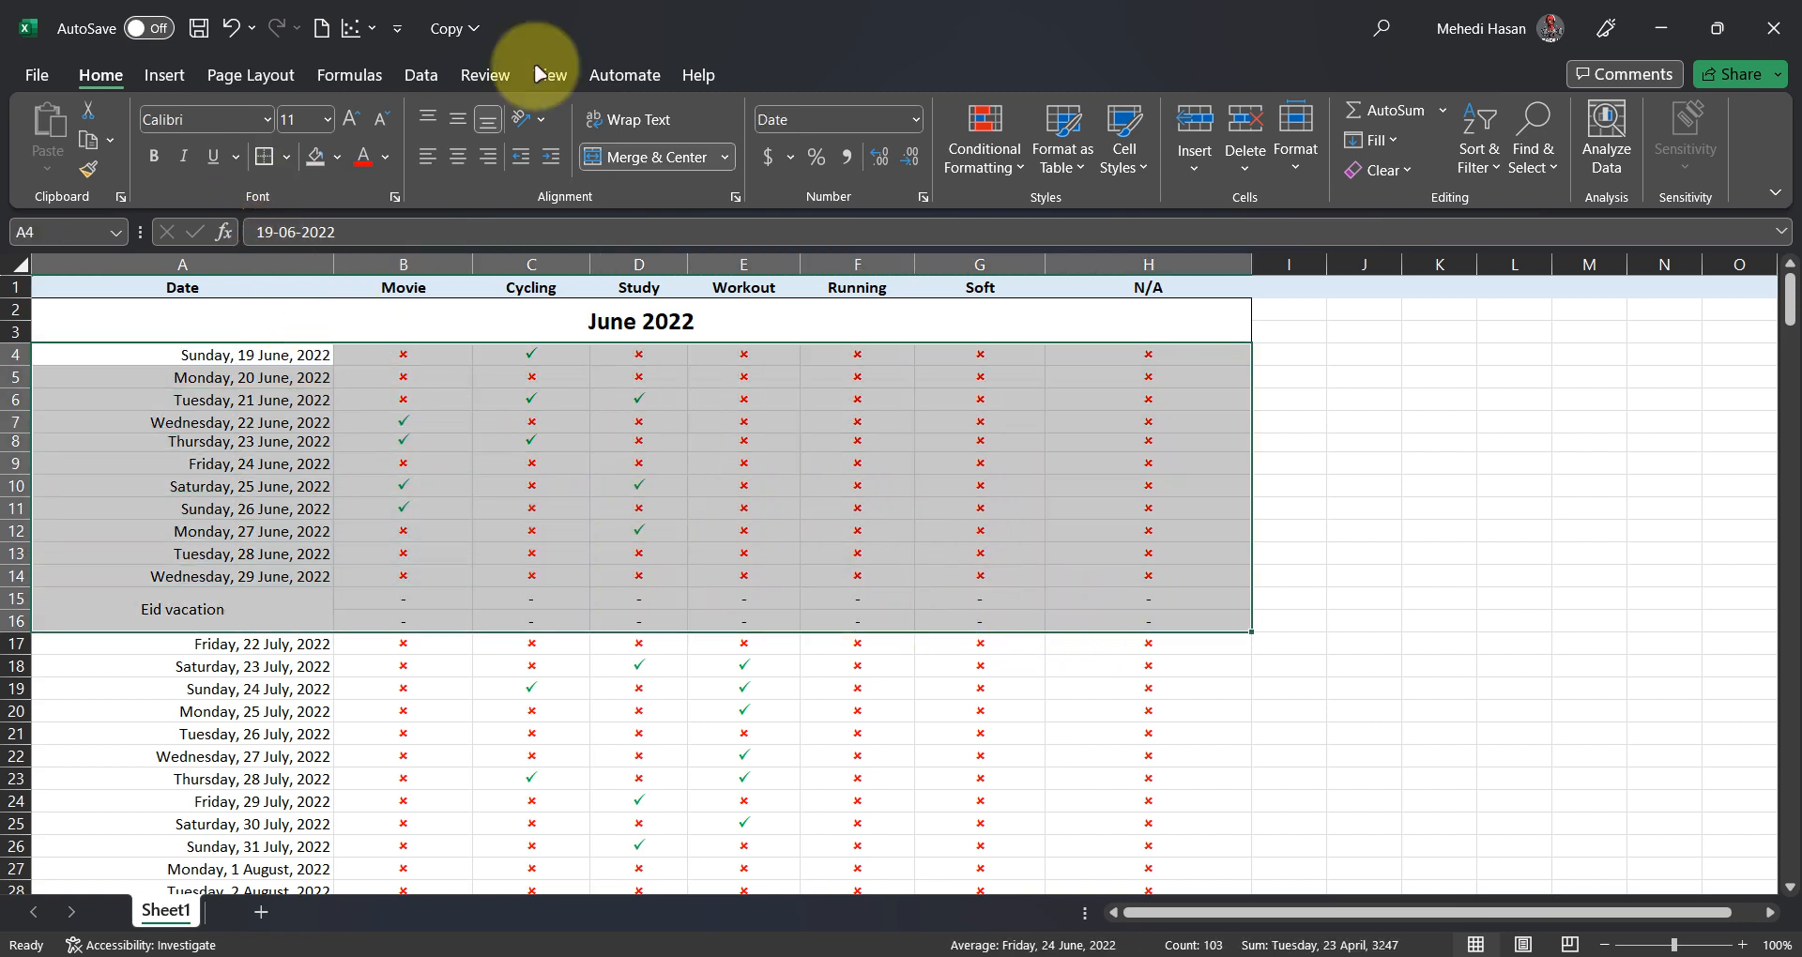
left_click(421, 75)
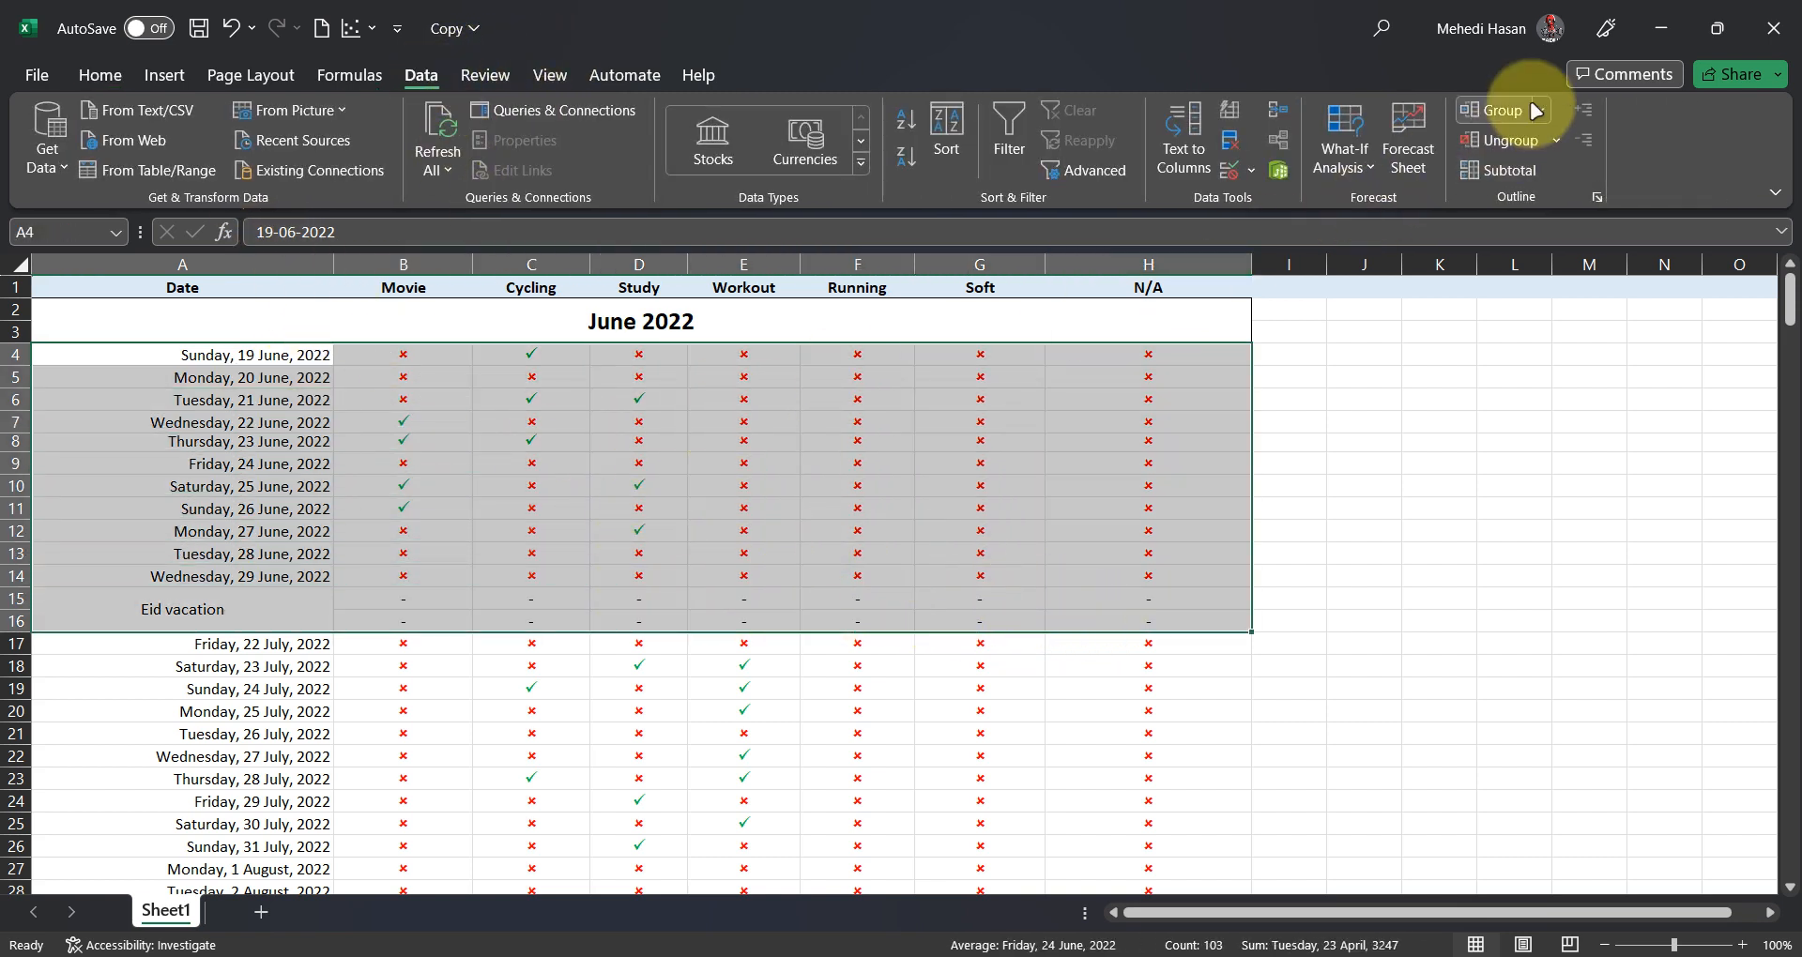
left_click(1497, 109)
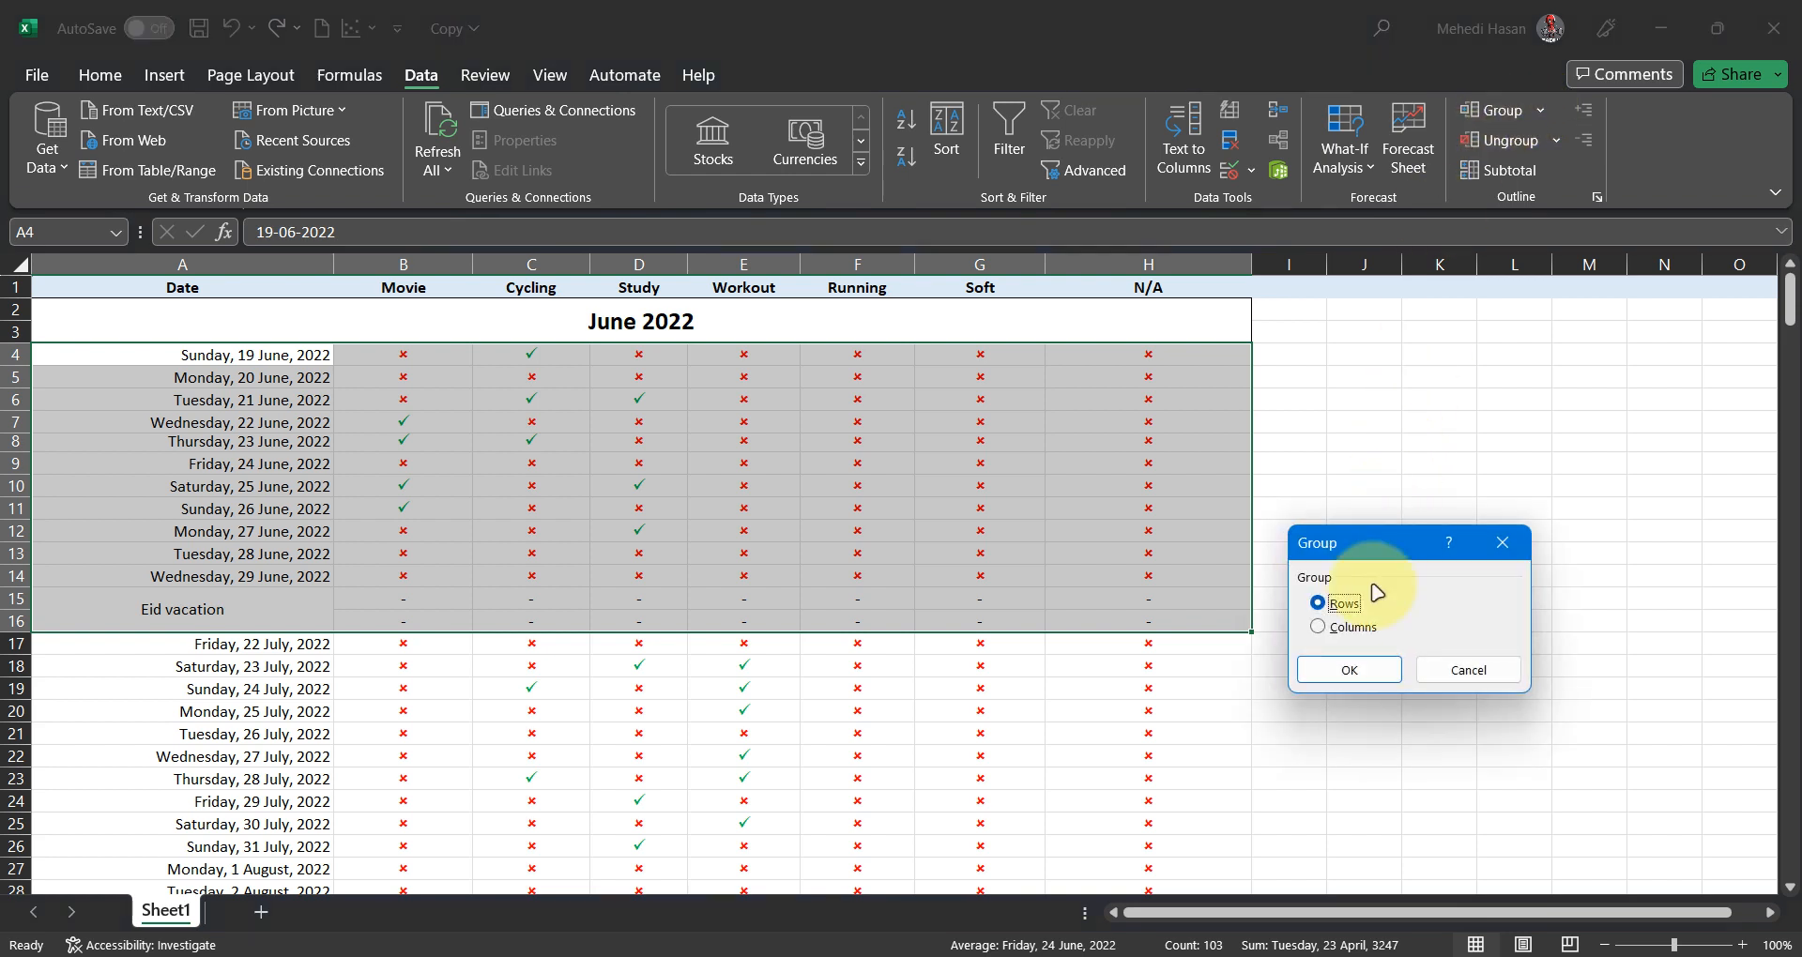
left_click(1348, 670)
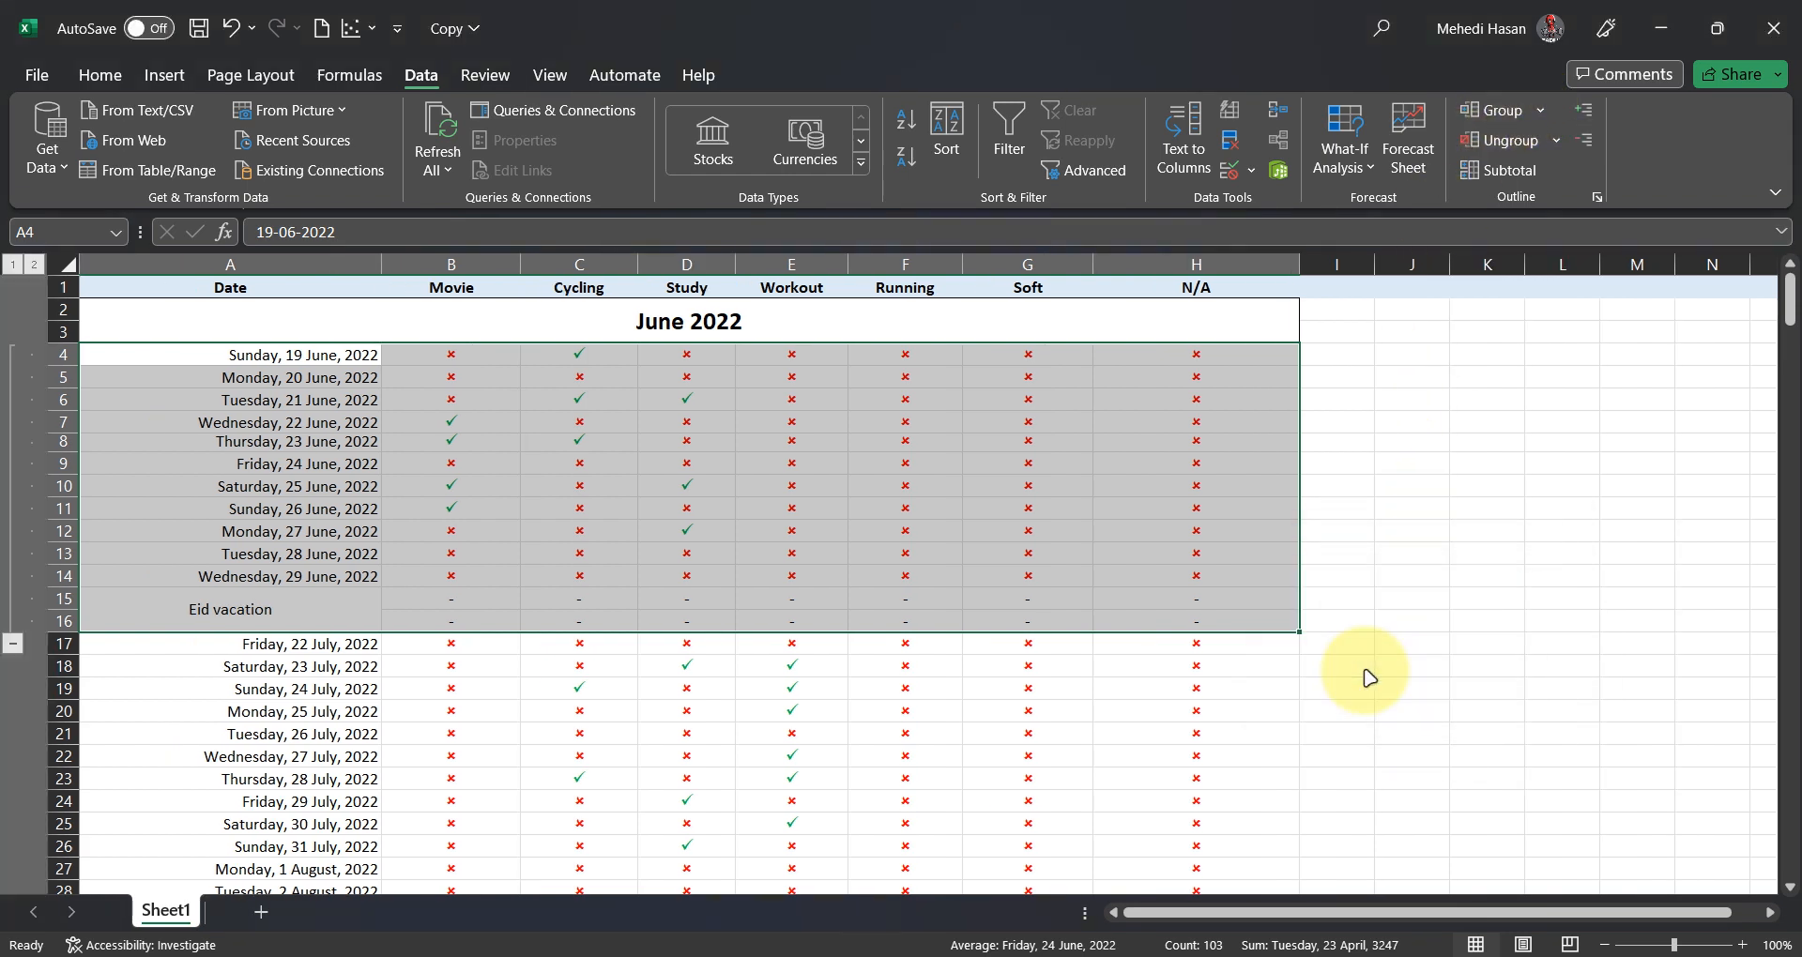
left_click(1334, 485)
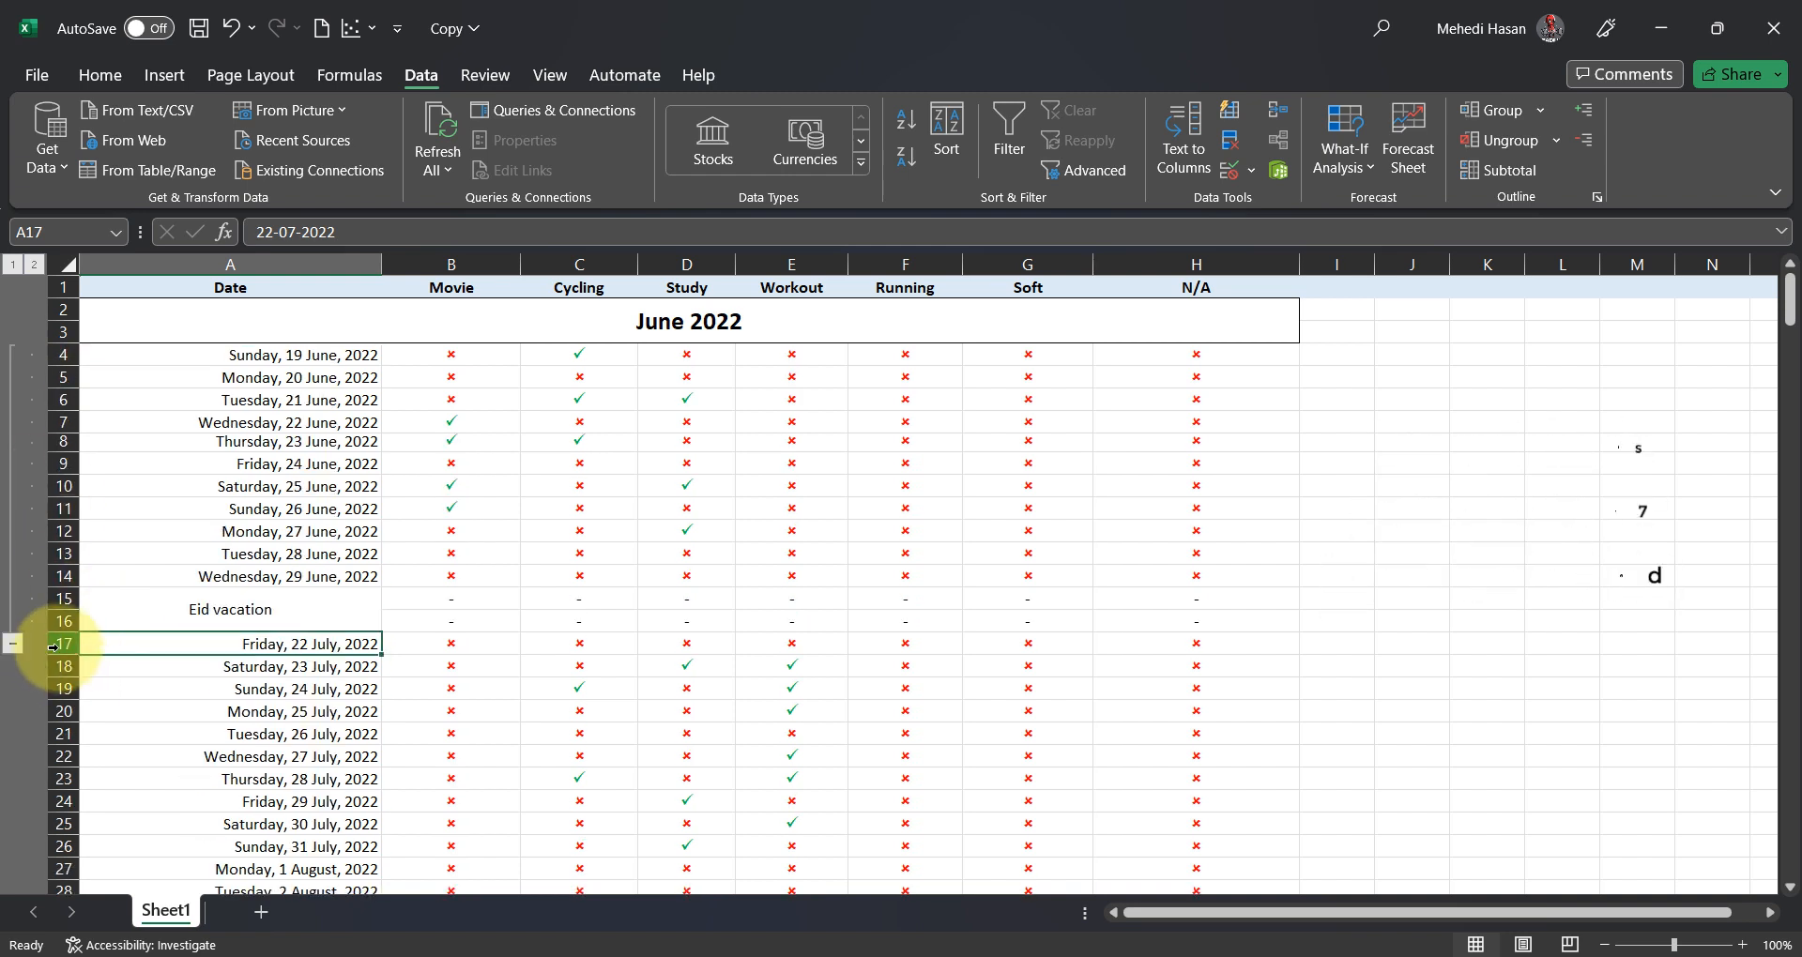
Step: Insert a blank row 17 above the July dates and copy the June 2022 heading
right_click(64, 643)
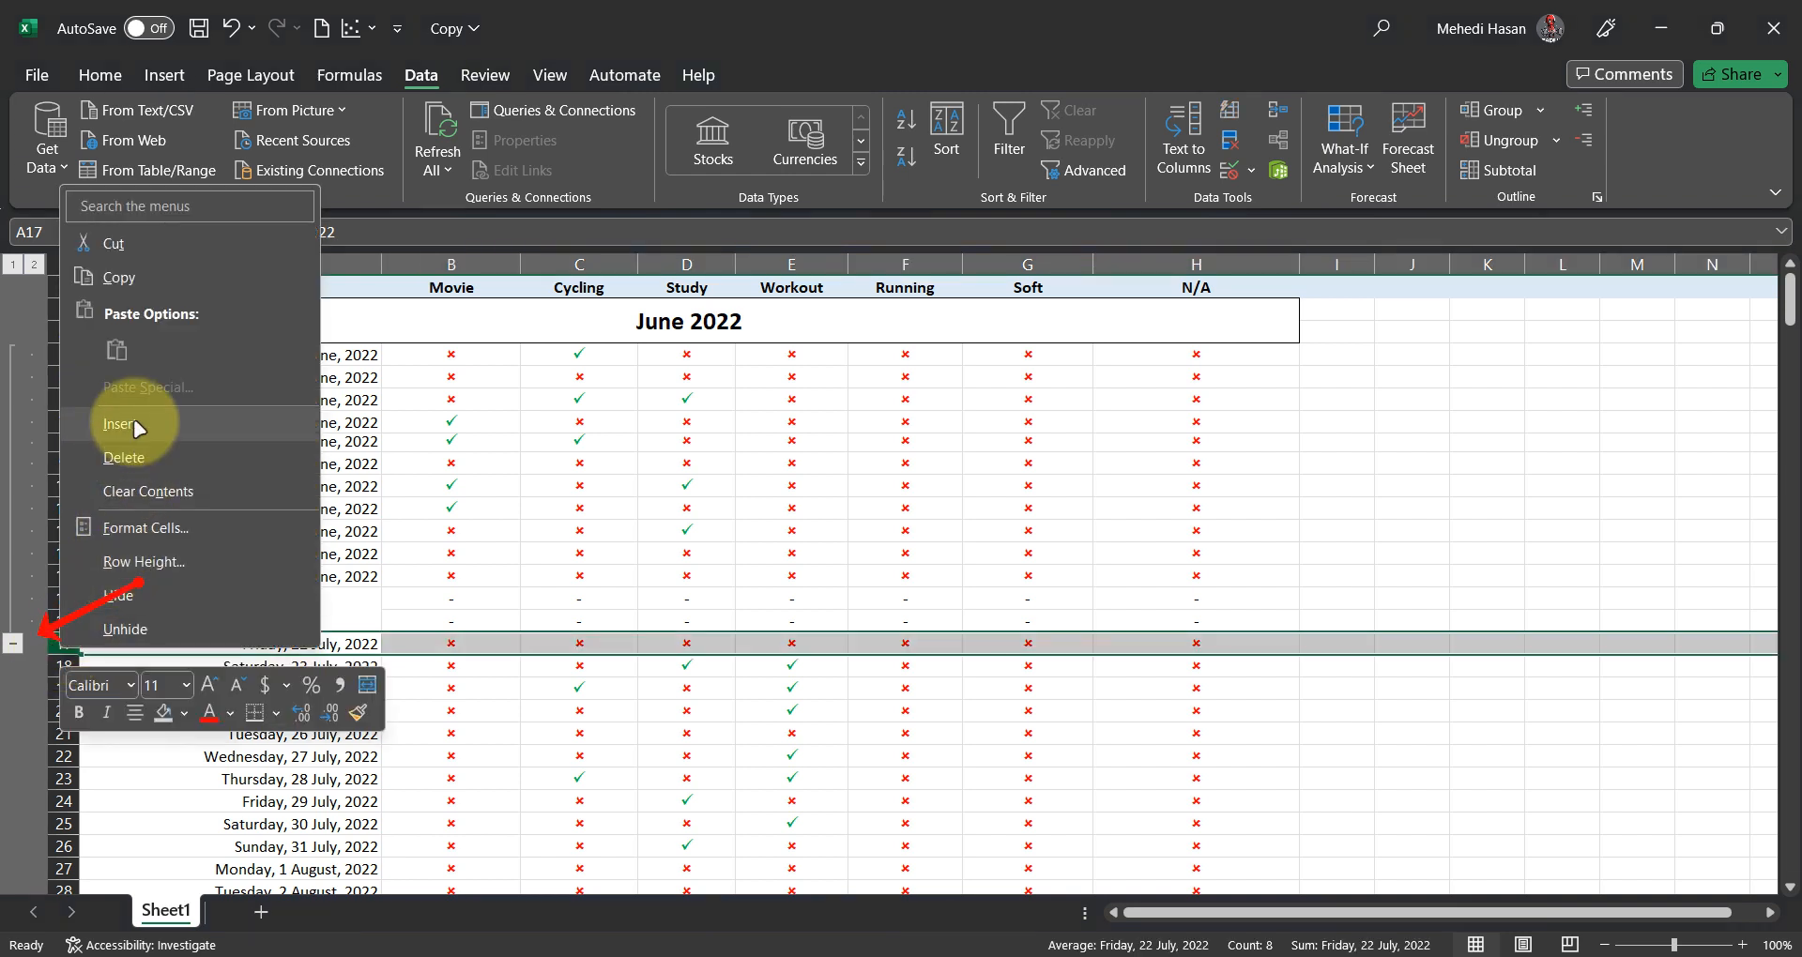
left_click(120, 424)
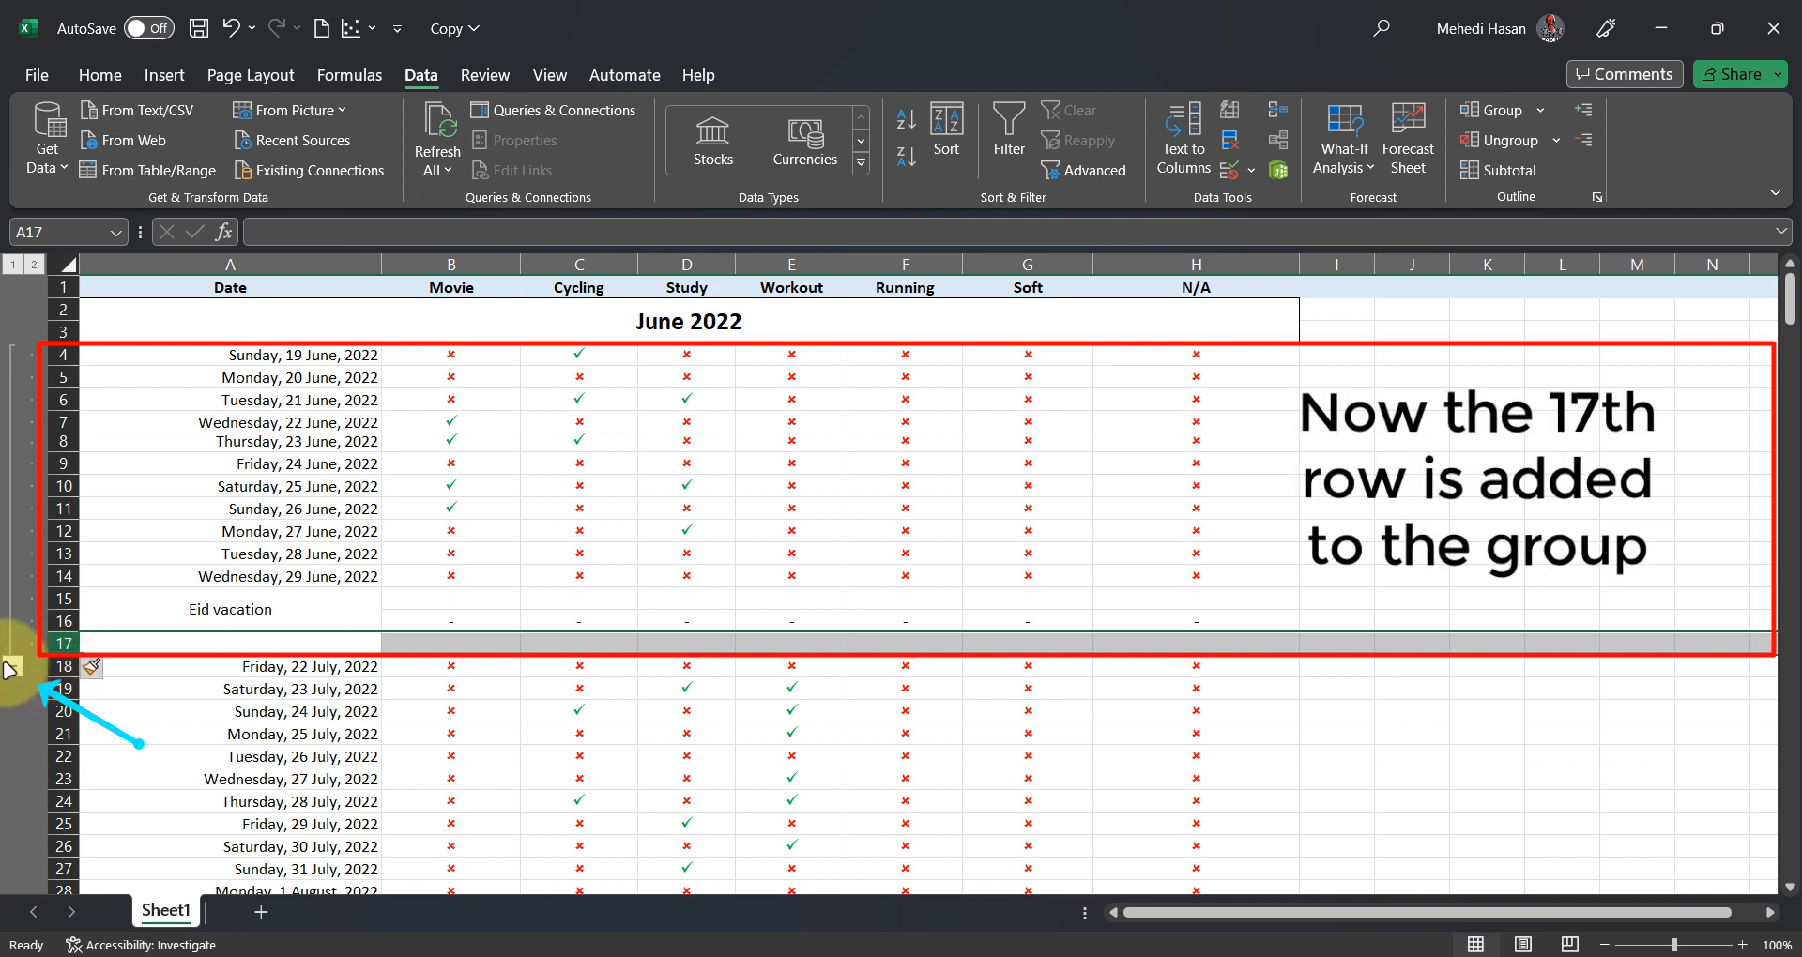
left_click(13, 666)
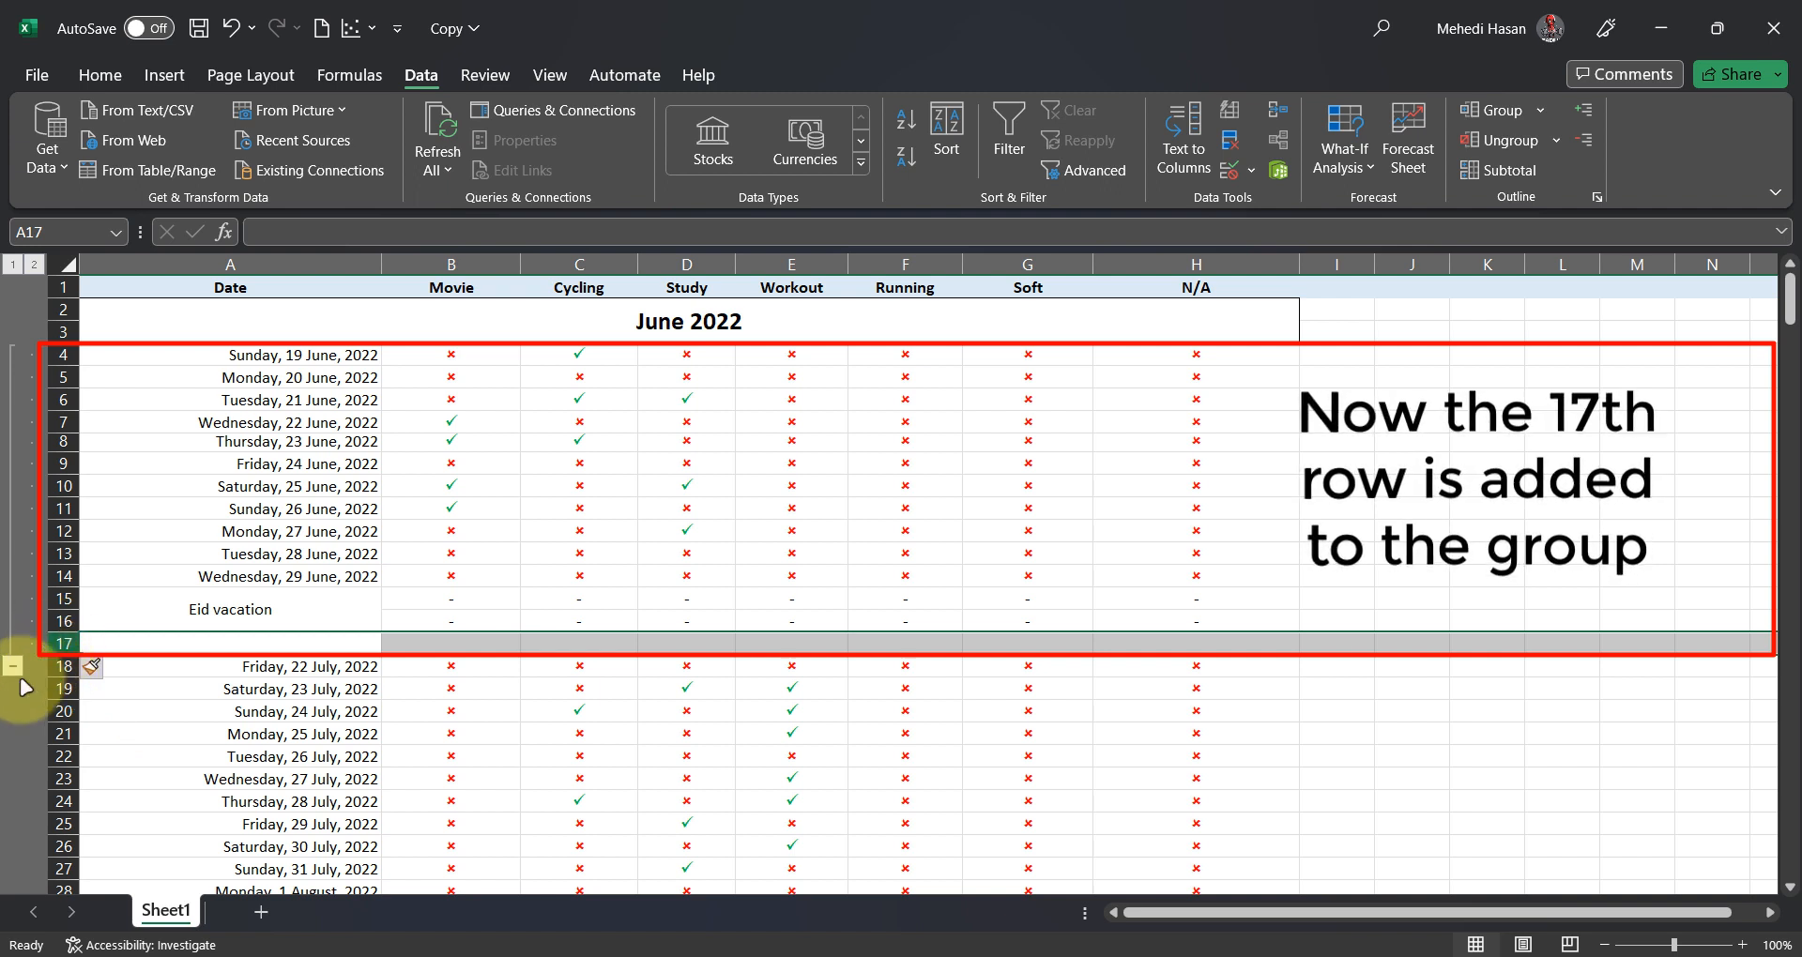
left_click(62, 644)
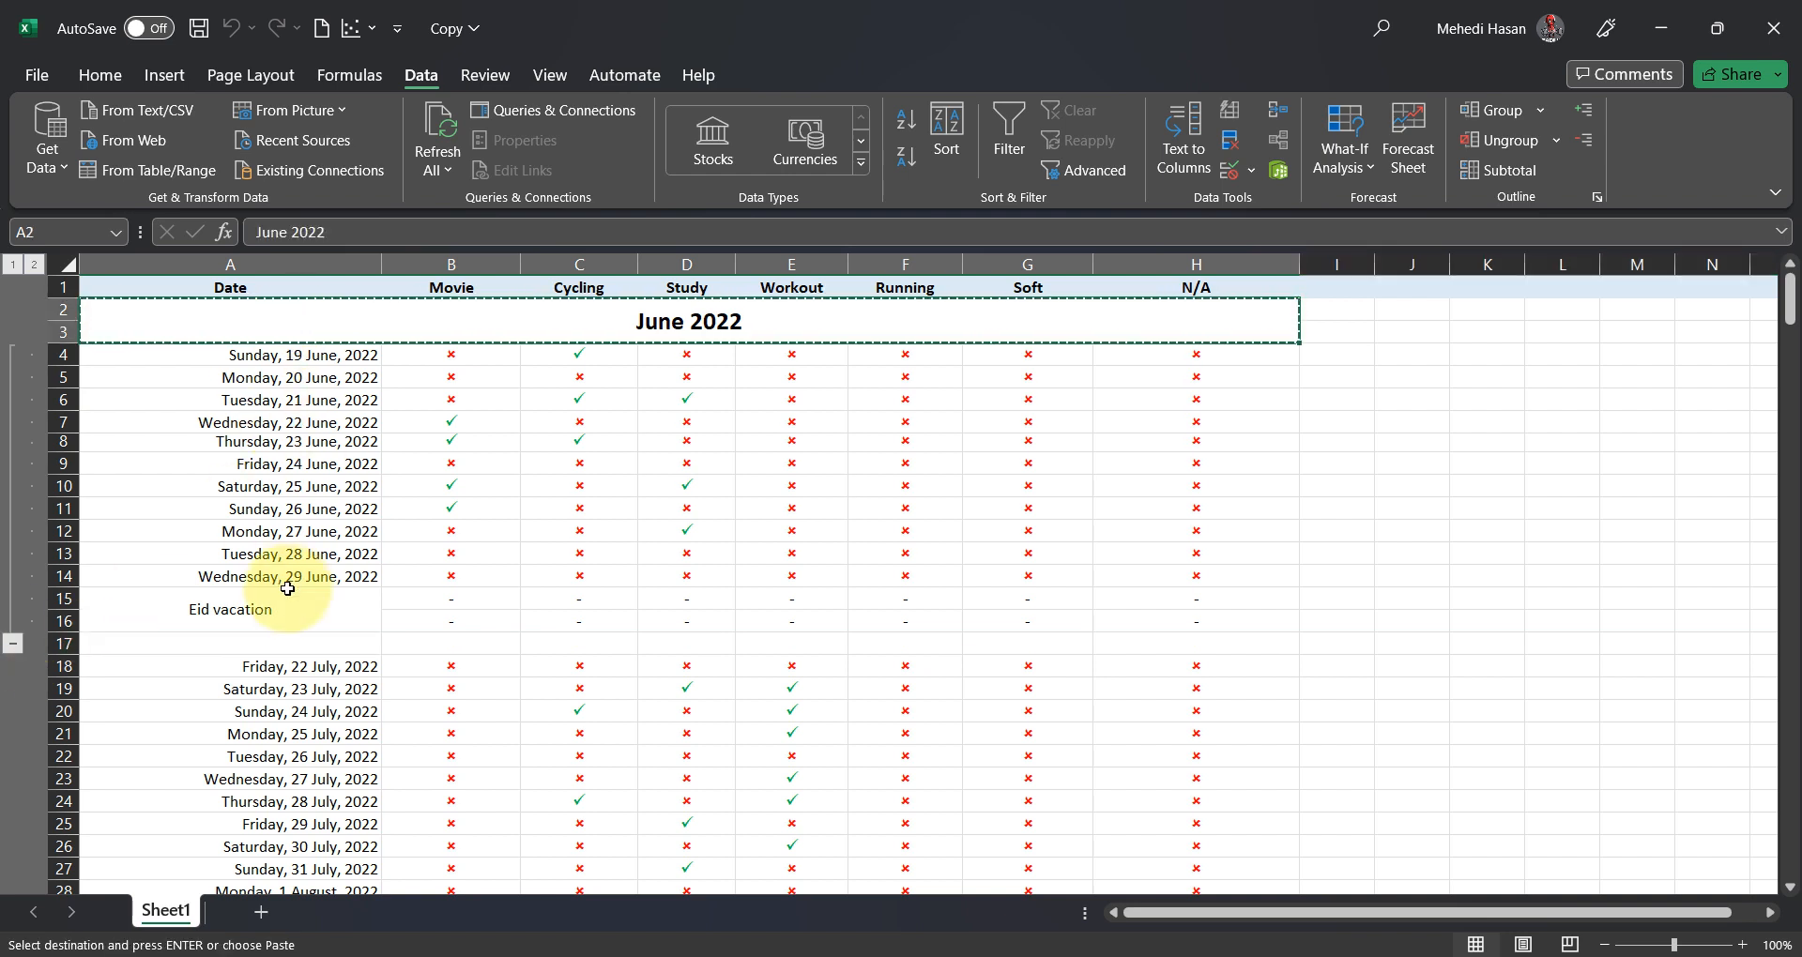
Step: Paste the heading into row 17 as 'July 2022' and group July rows 19–27
left_click(229, 644)
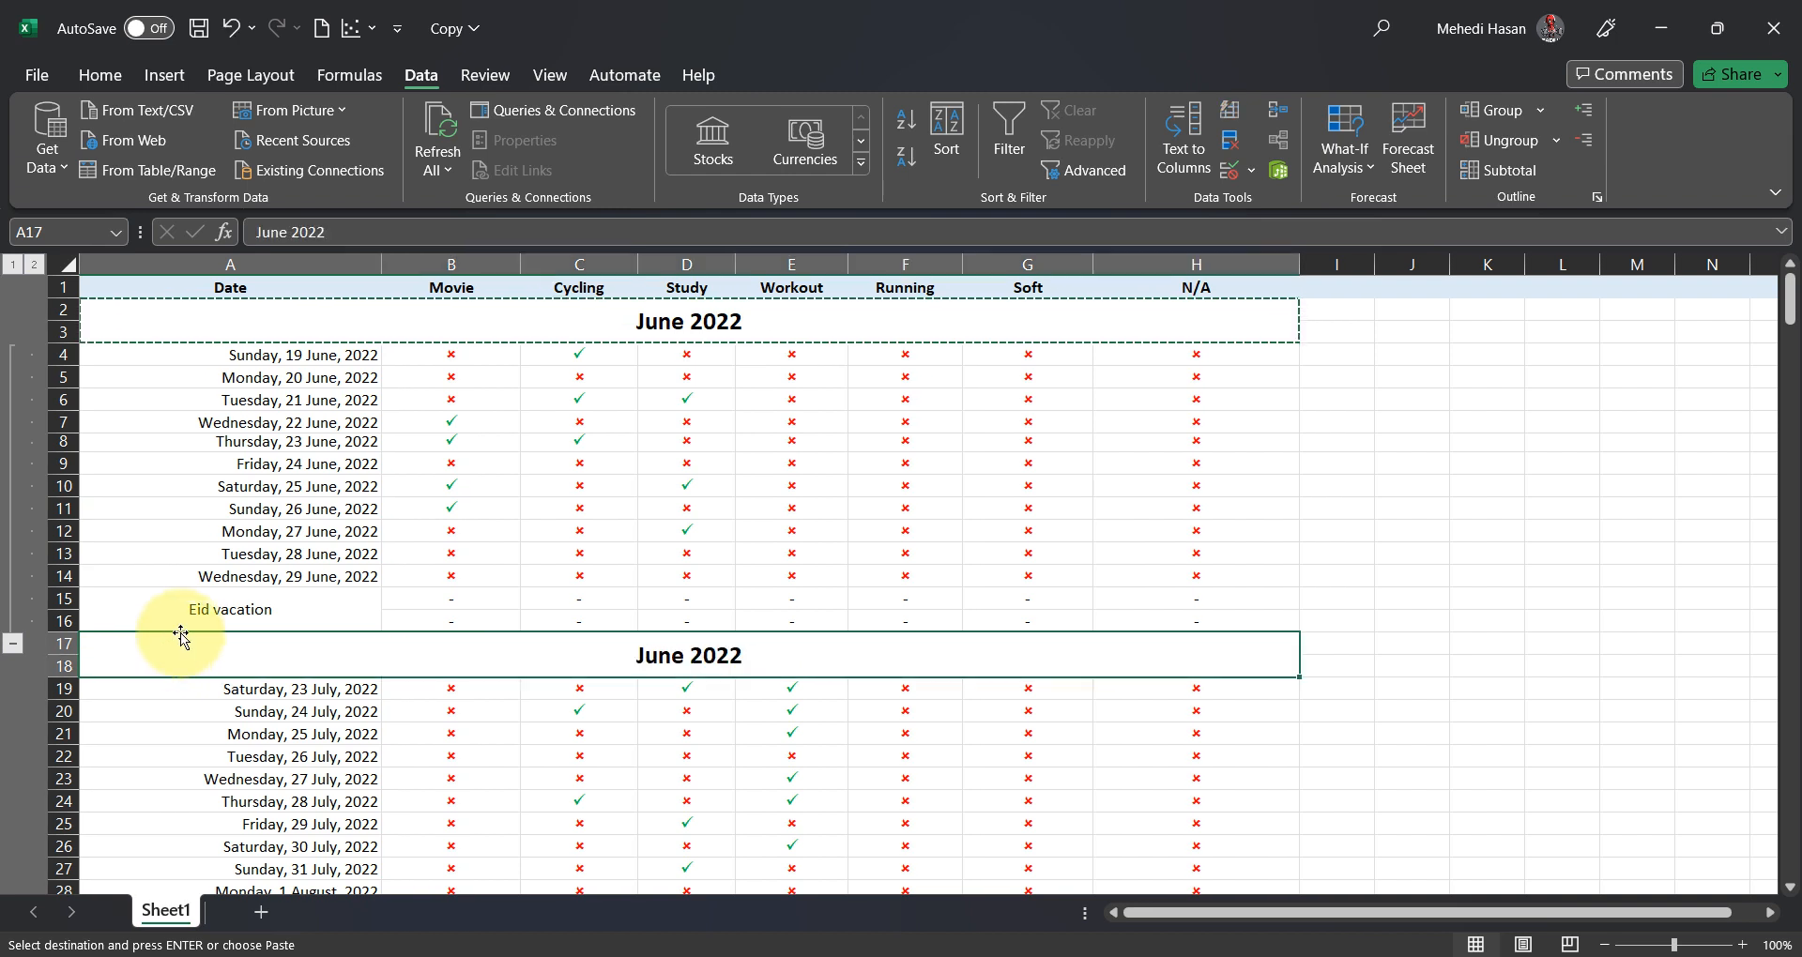
double_click(689, 655)
type("ly")
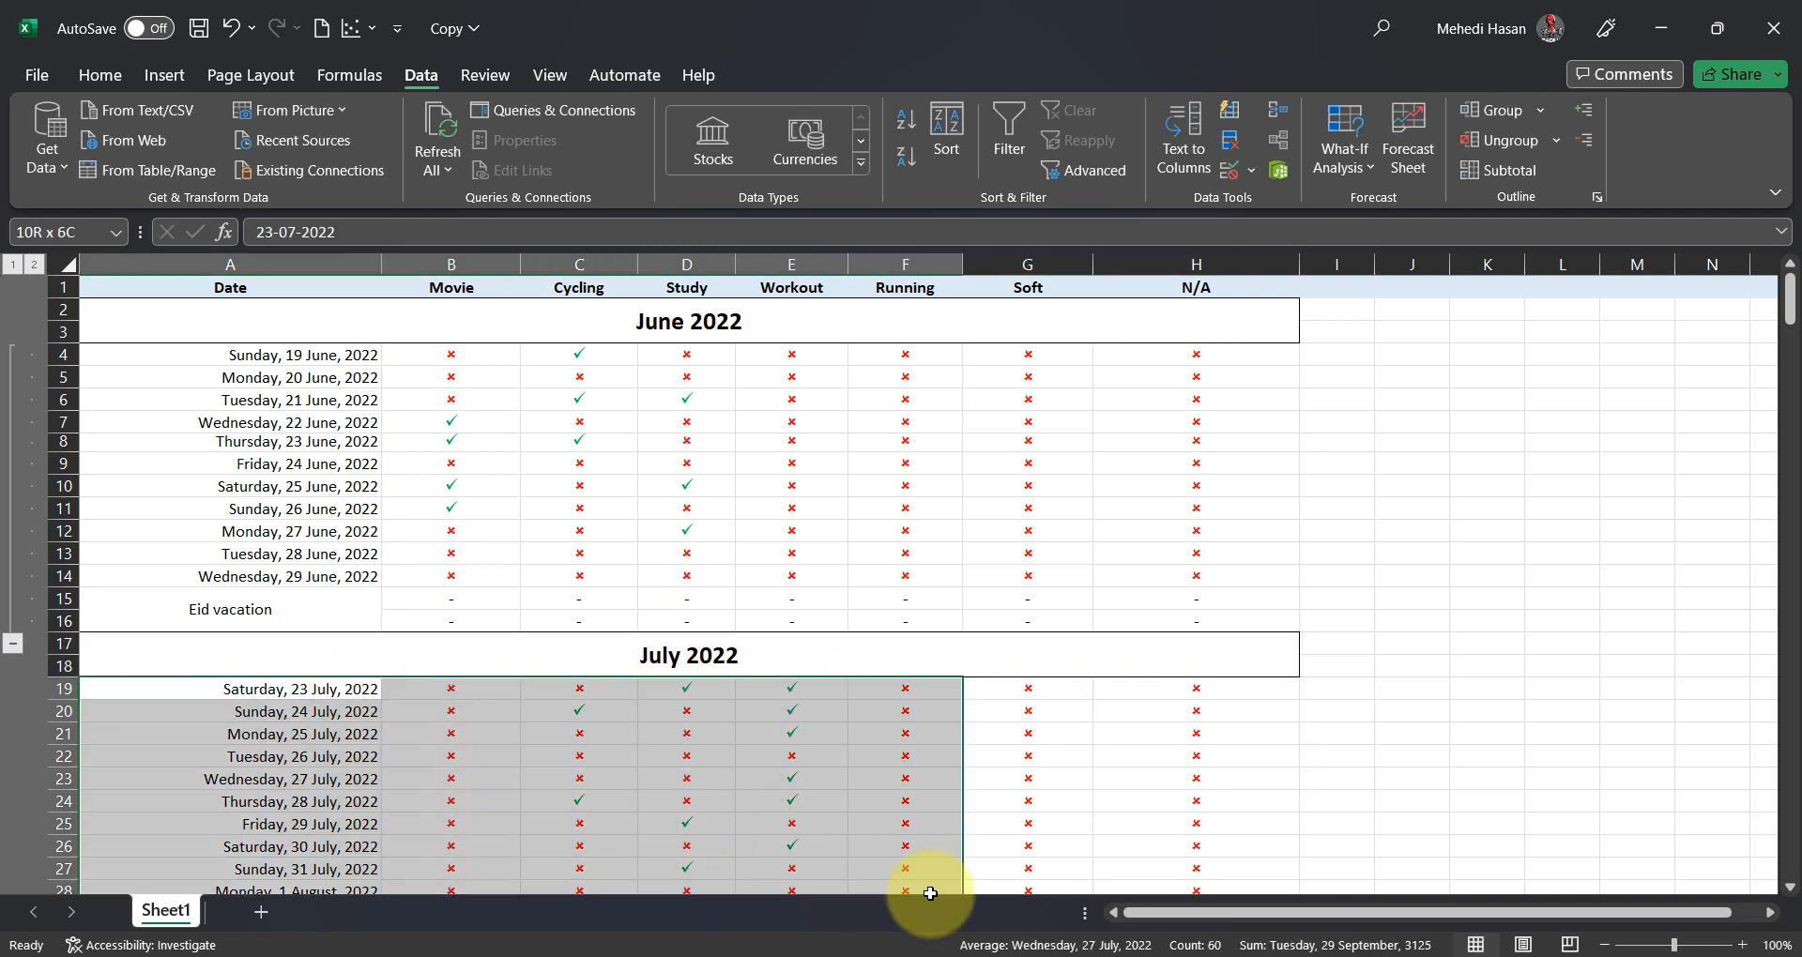
scroll("down", 3)
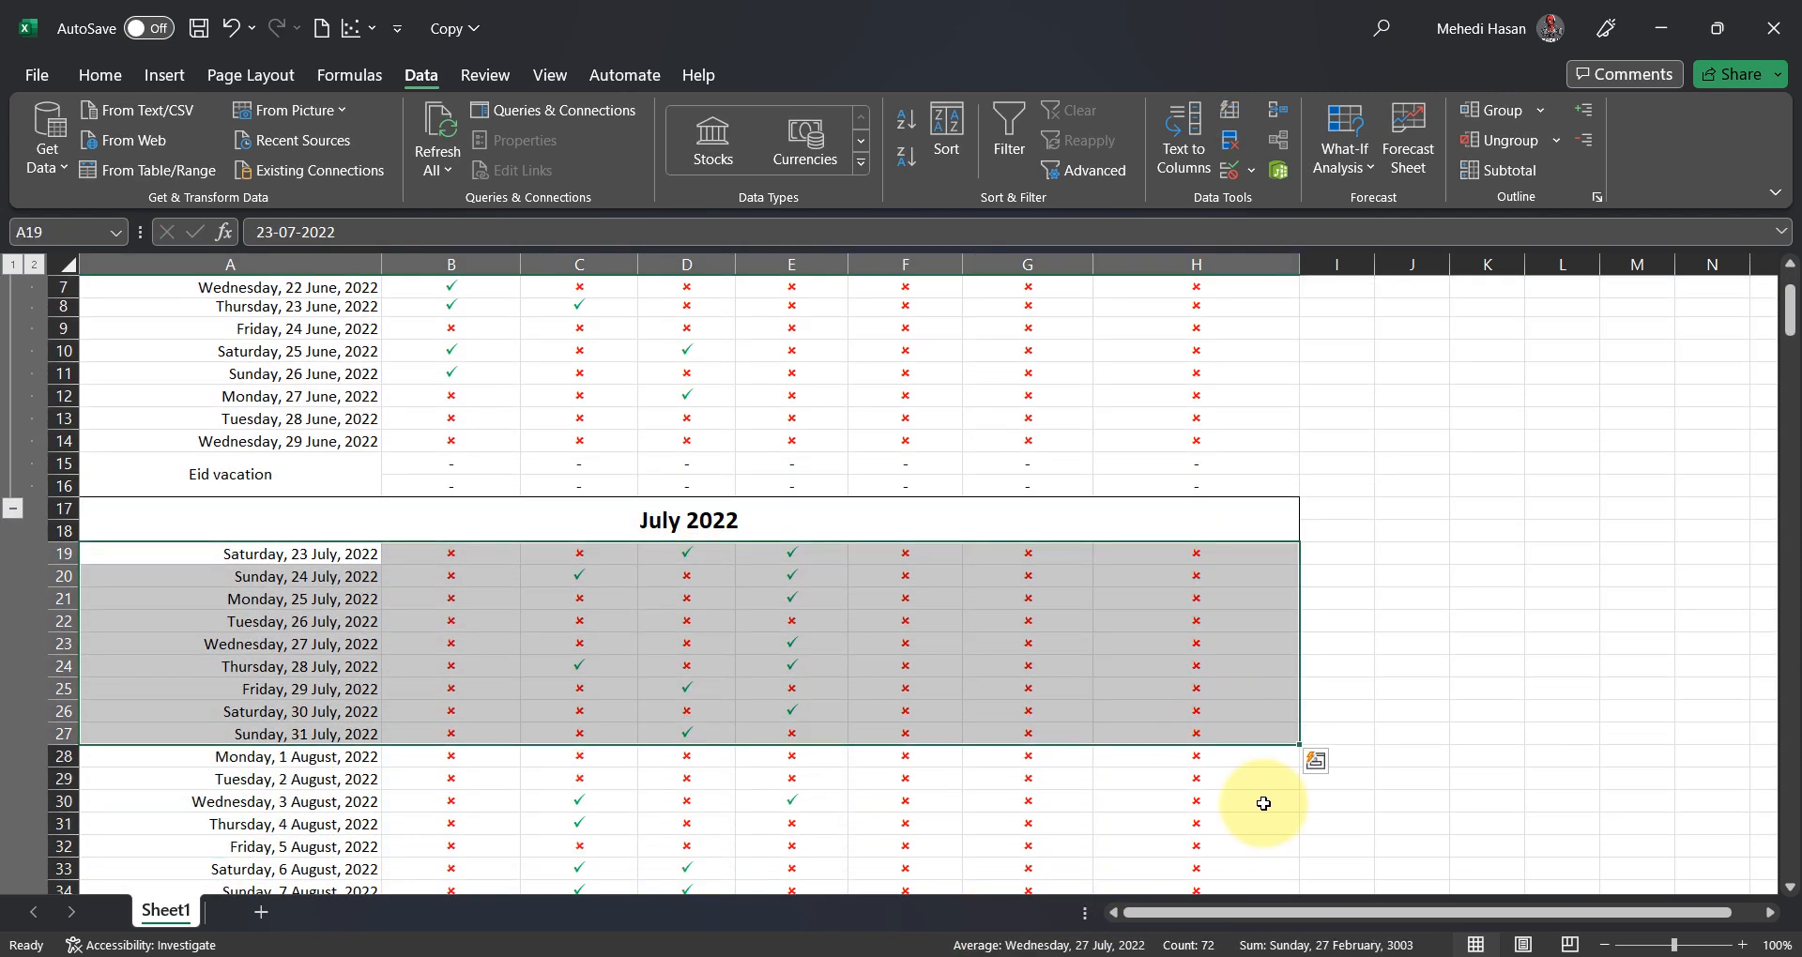
left_click(1498, 109)
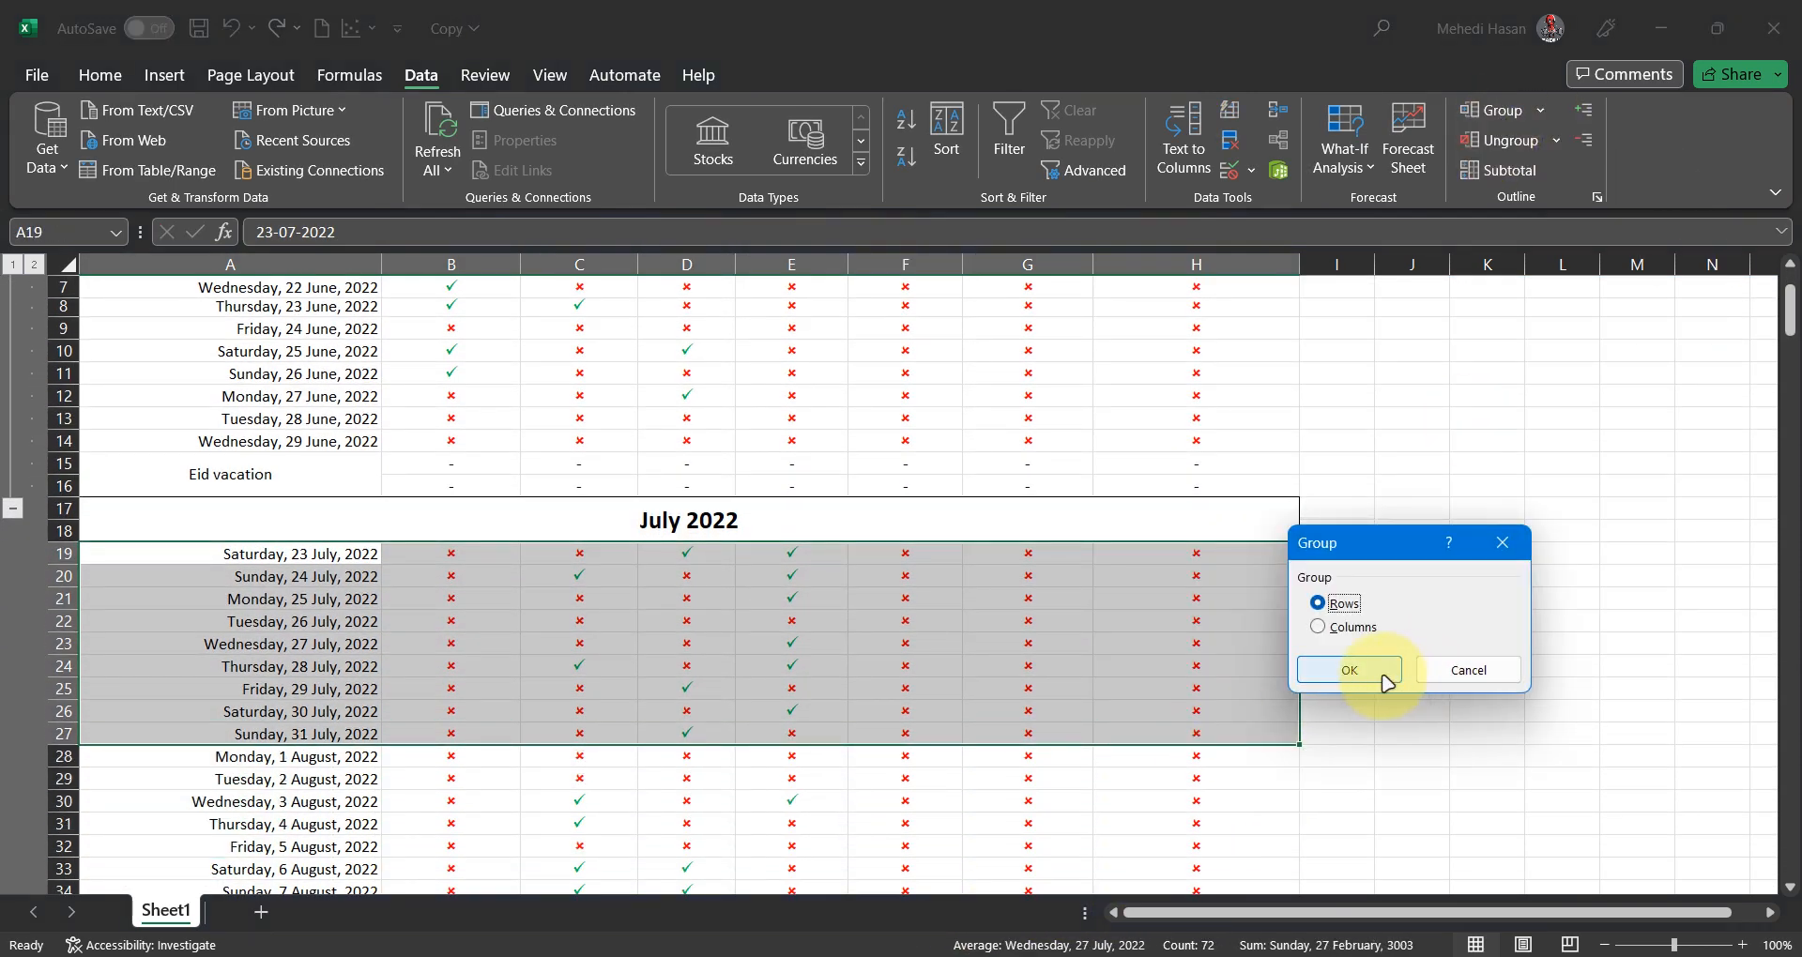
left_click(1347, 670)
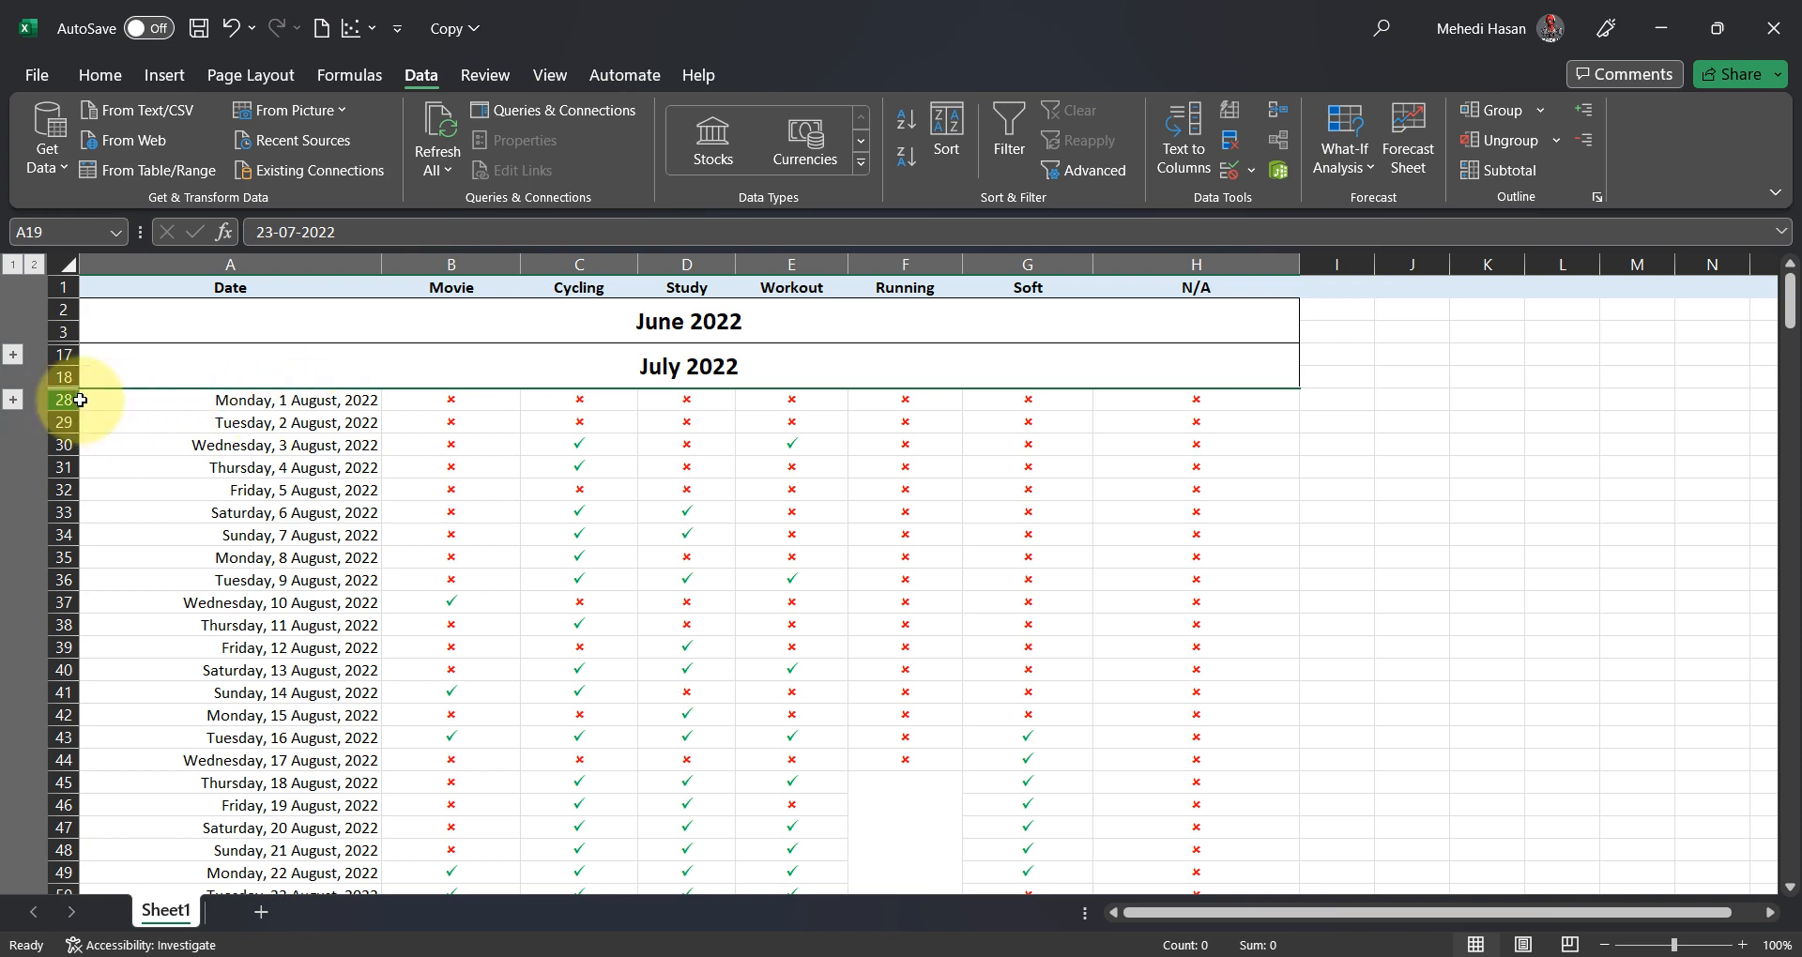
Step: Add the August 2022 heading and group, then collapse all months with outline level 1
left_click(1554, 140)
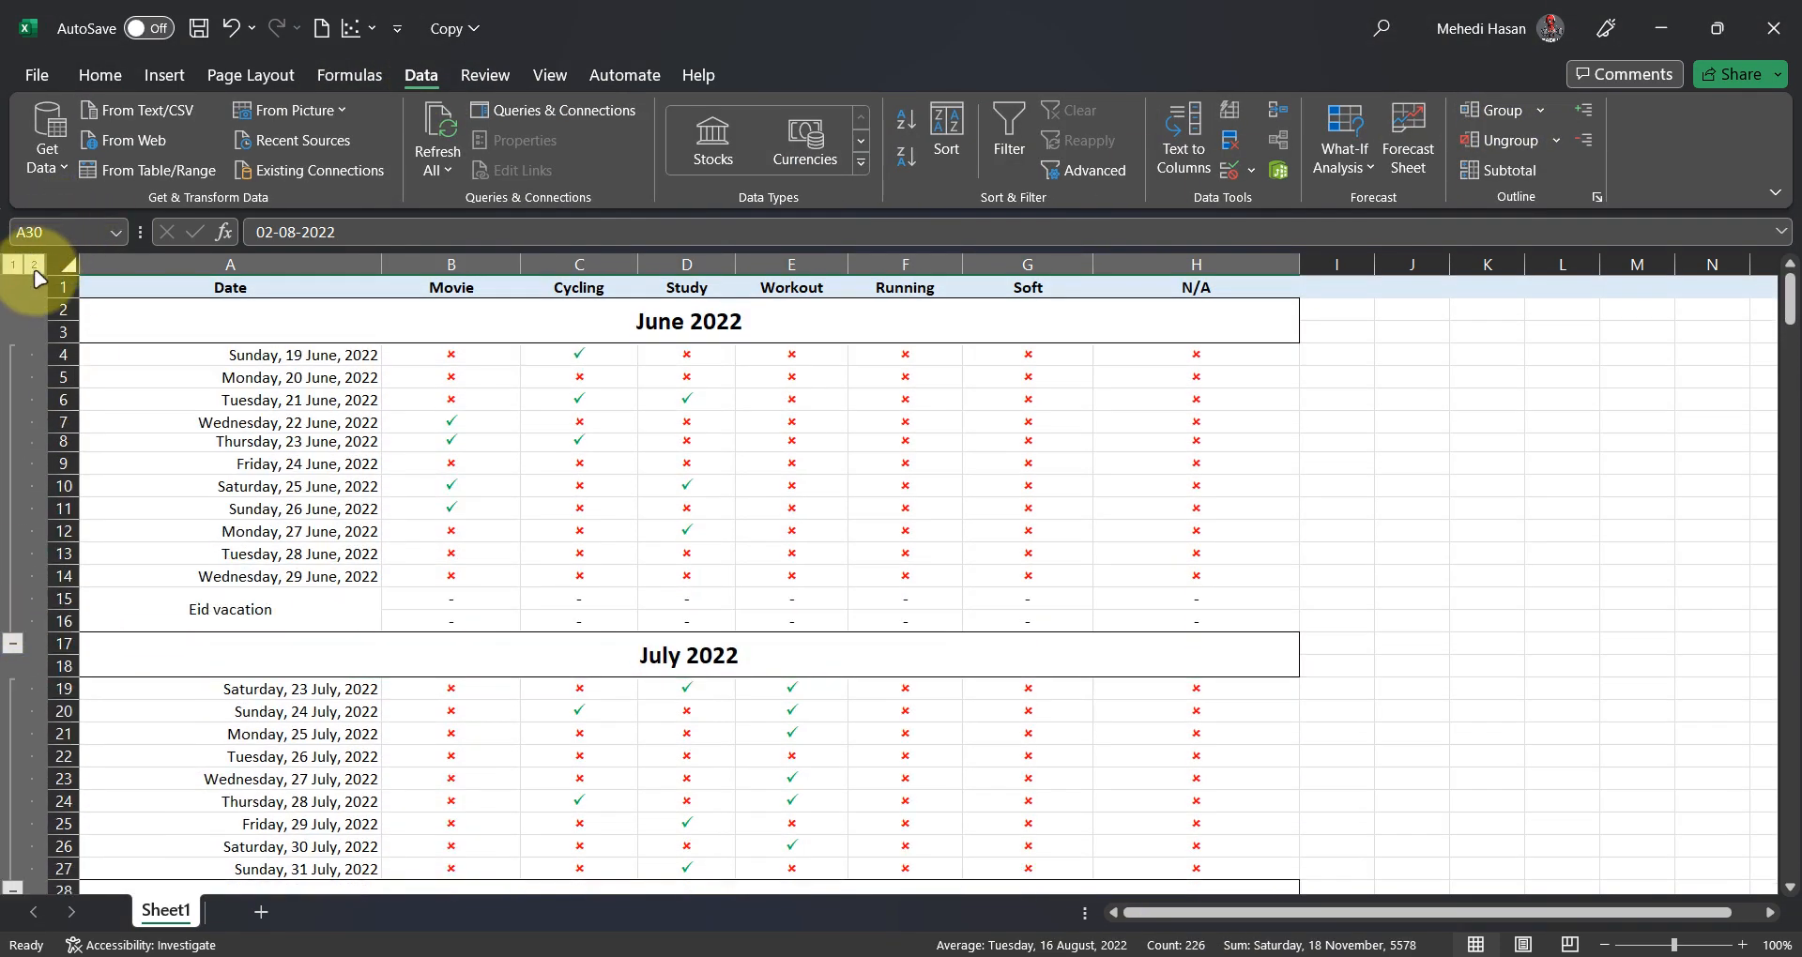
left_click(34, 264)
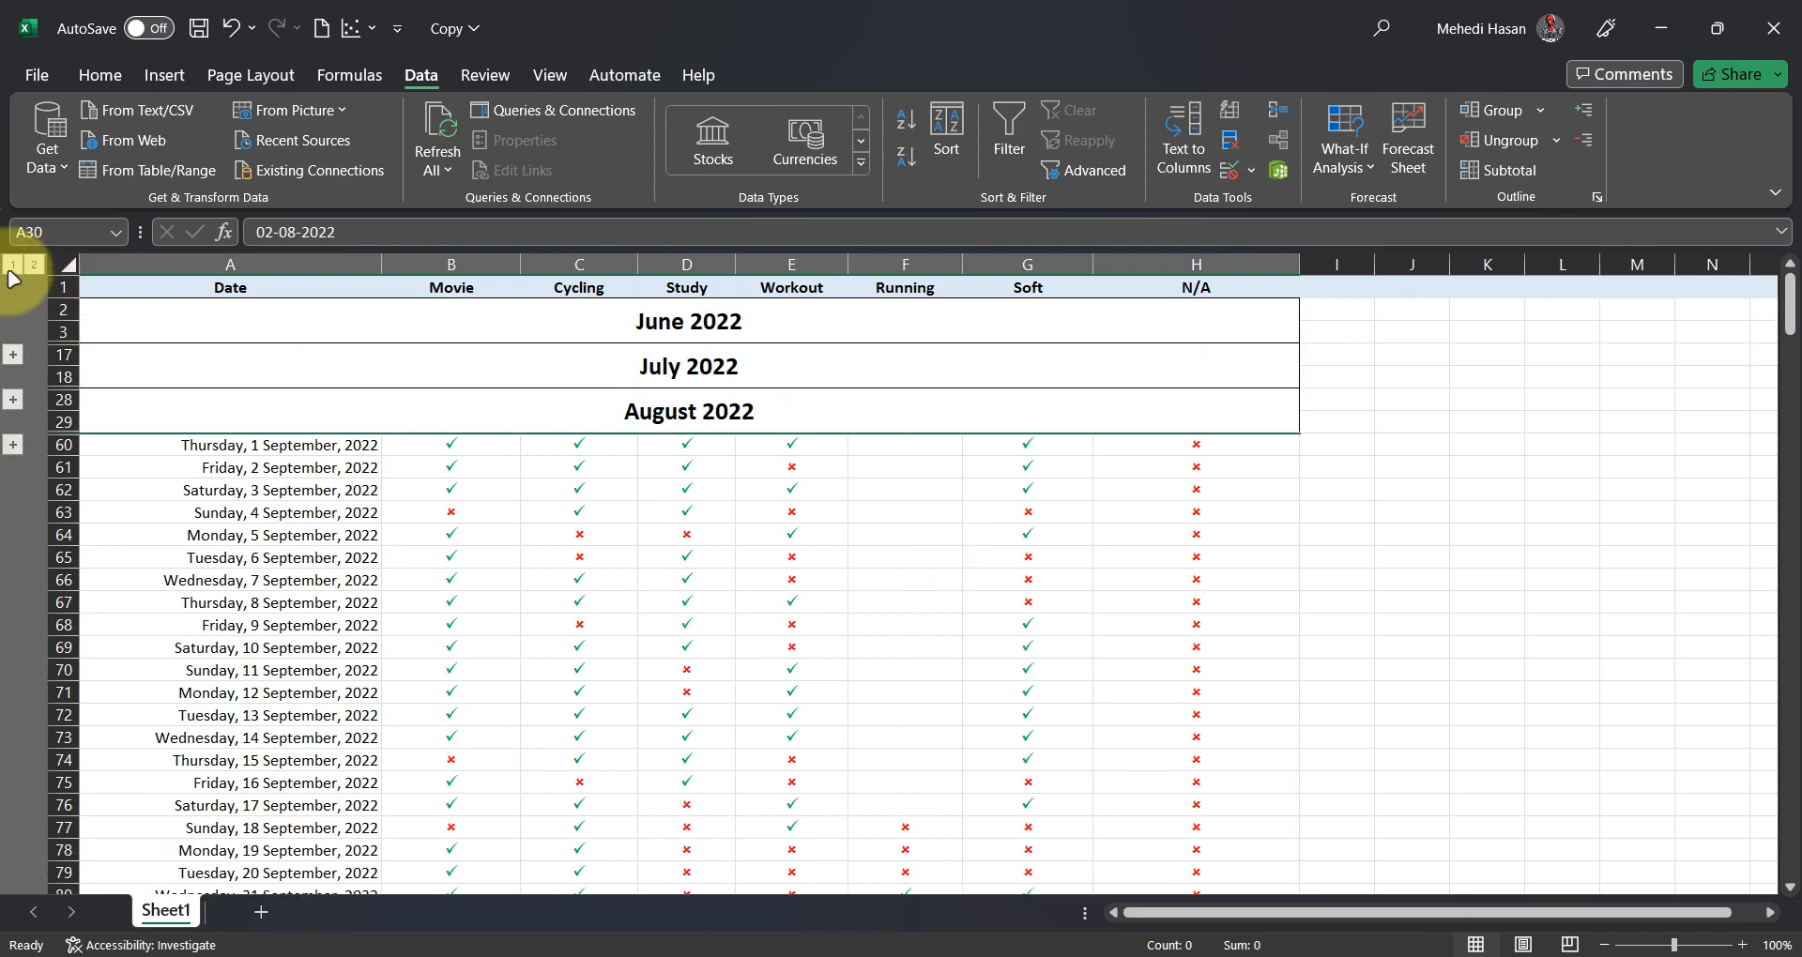
left_click(549, 75)
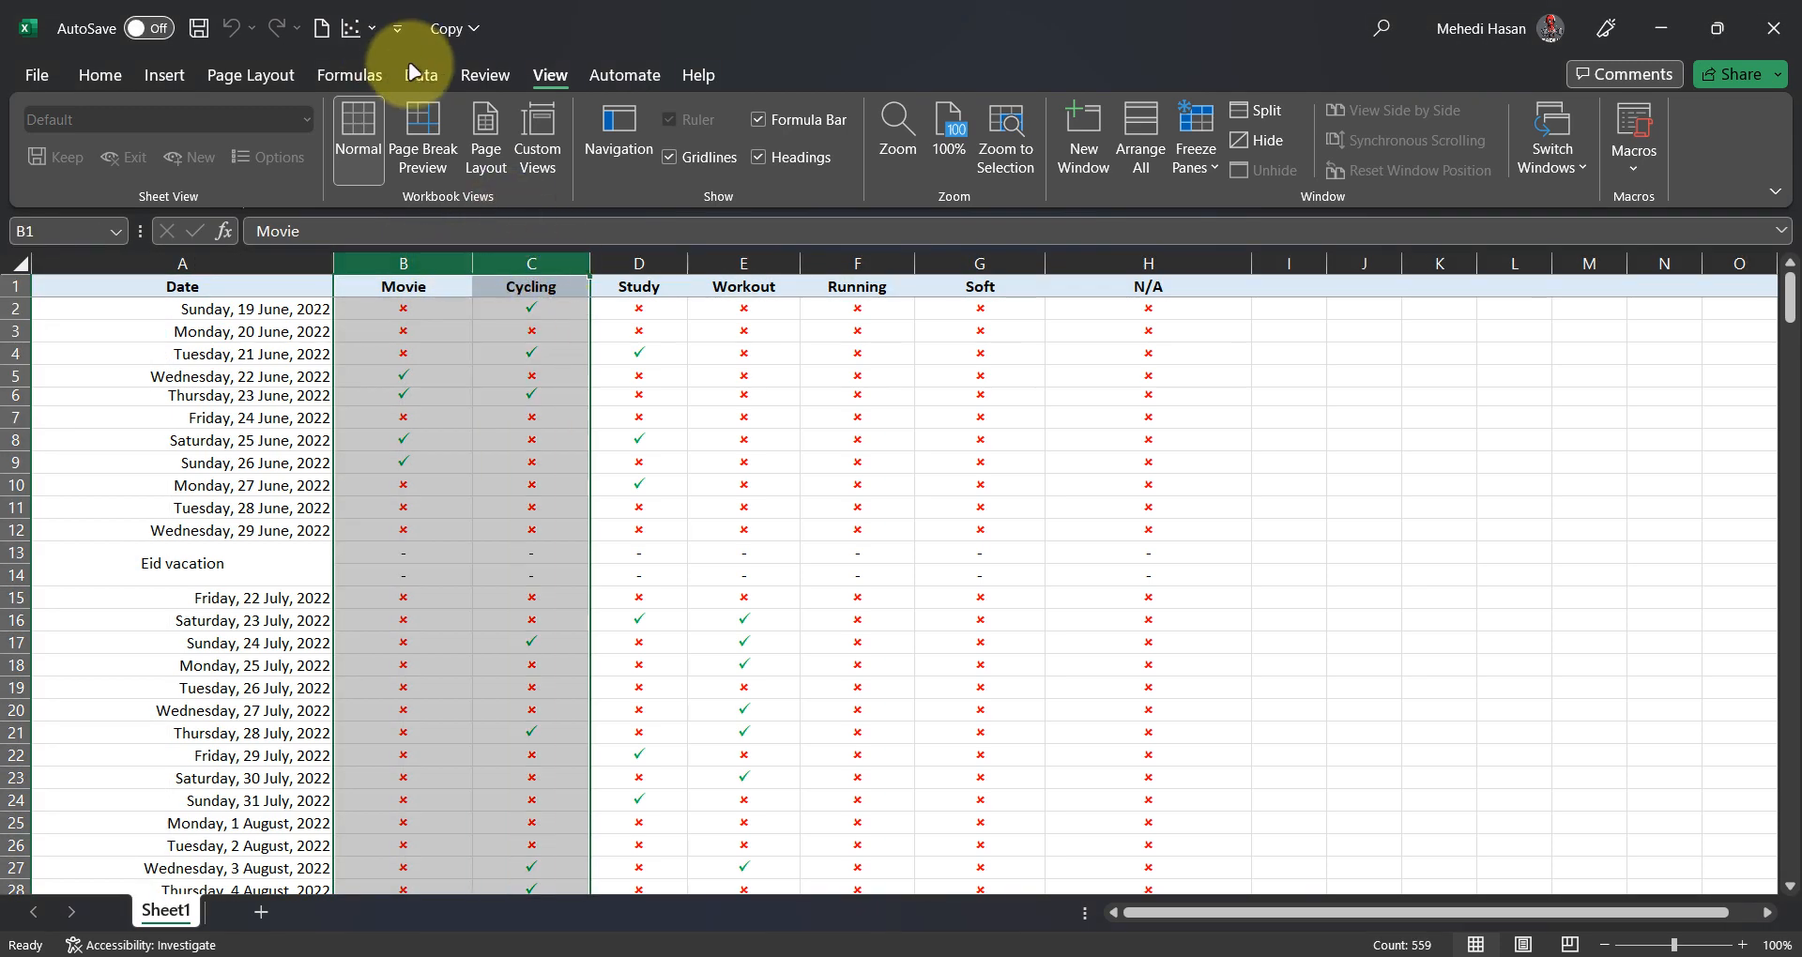
Step: Group columns B and C (Movie, Cycling) into a collapsible column outline
left_click(418, 75)
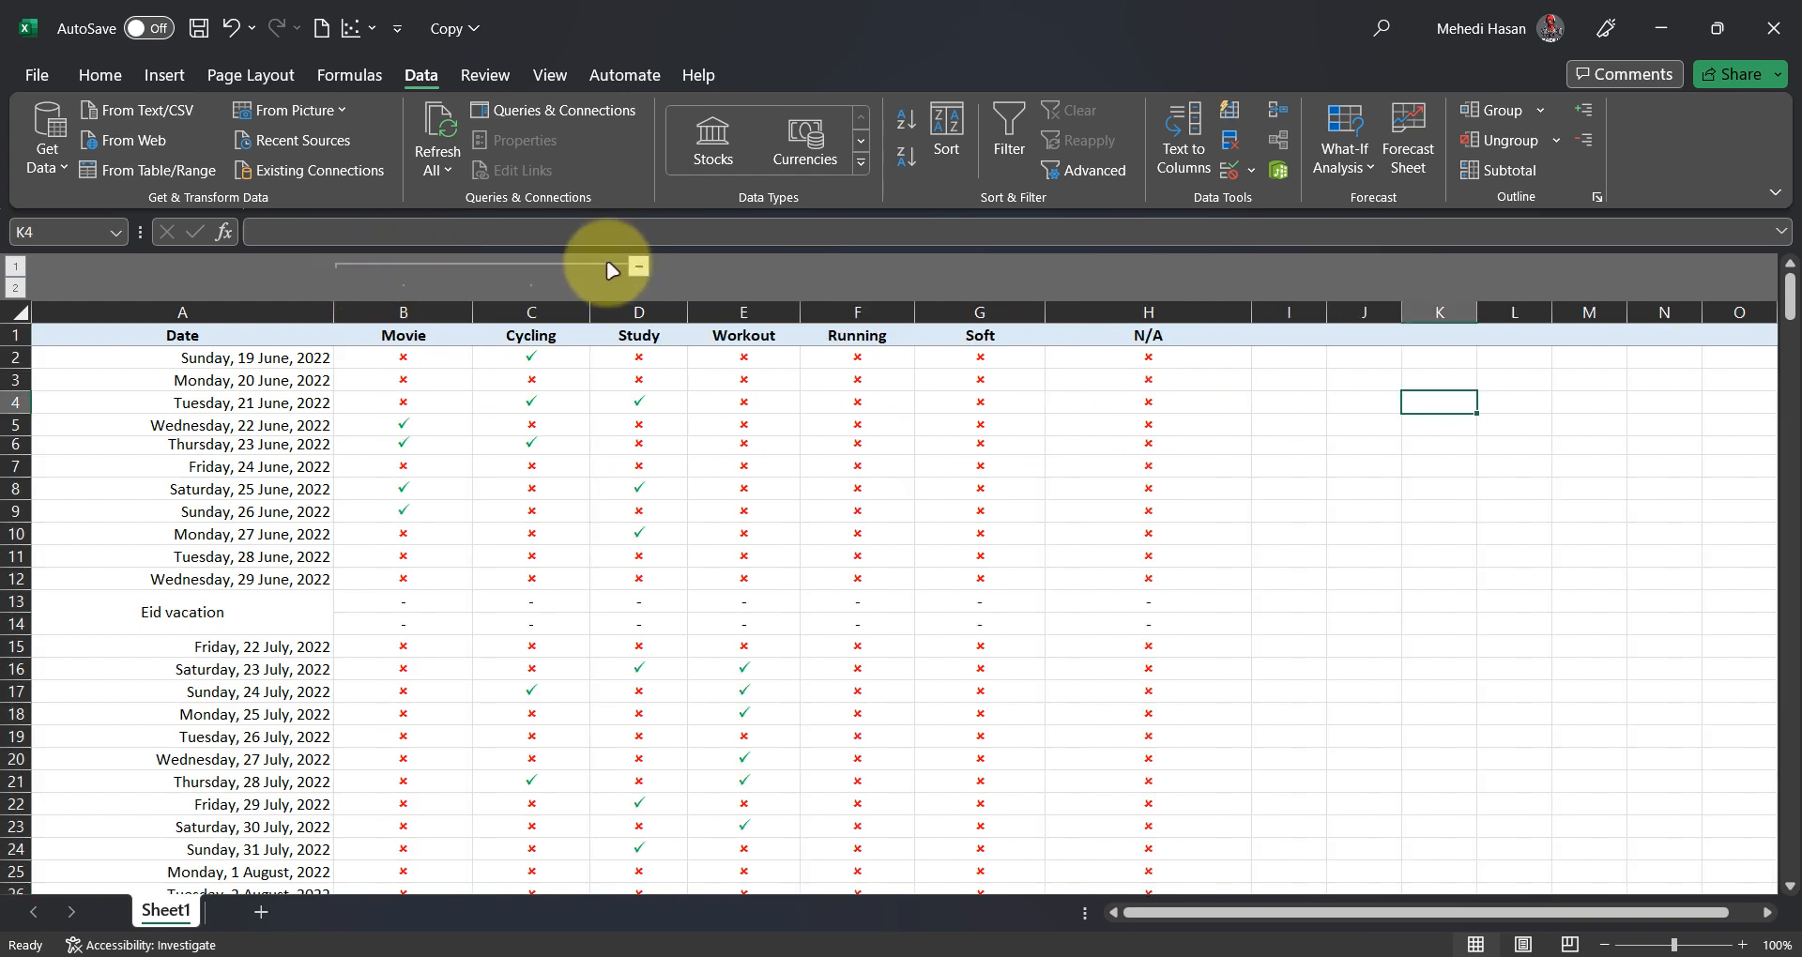
mouse_move(390, 270)
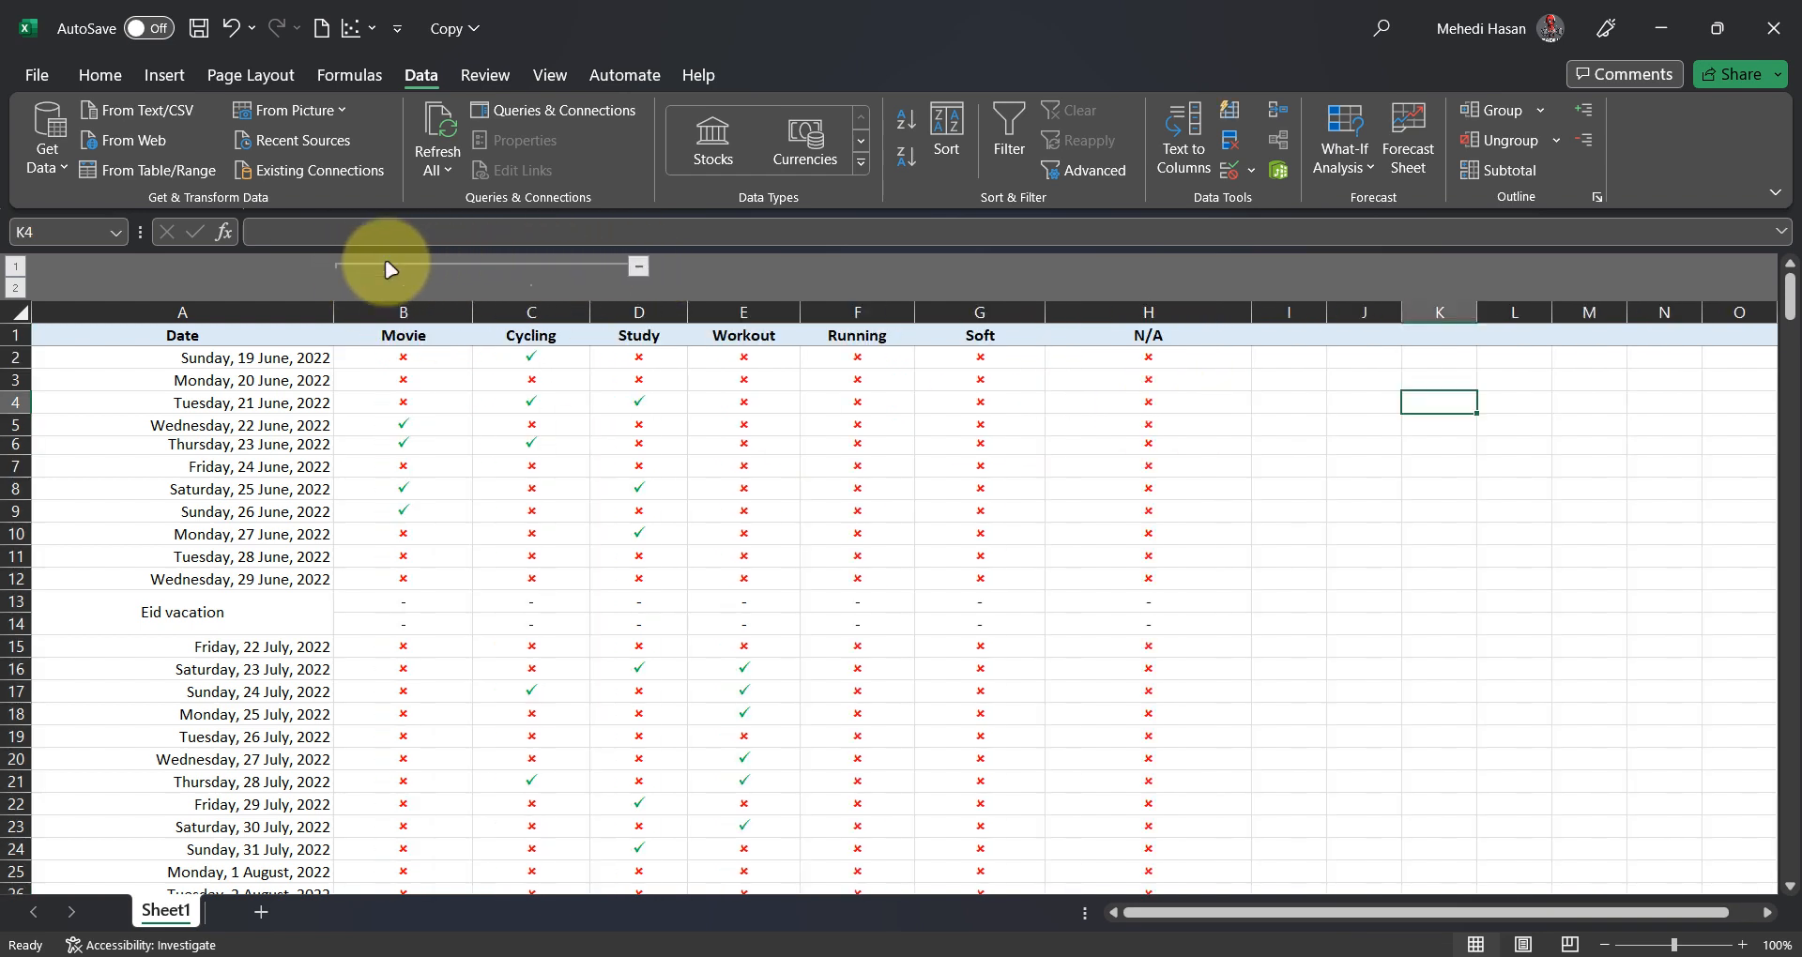